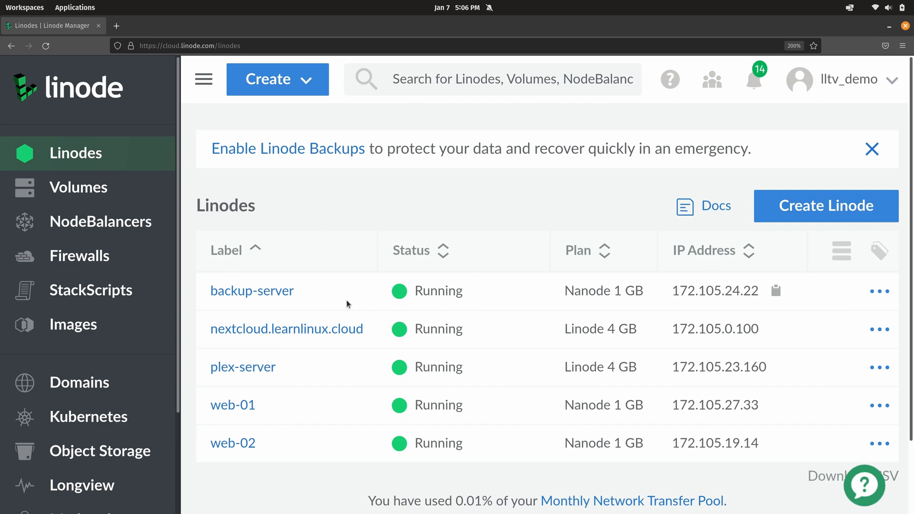
mouse_move(282, 306)
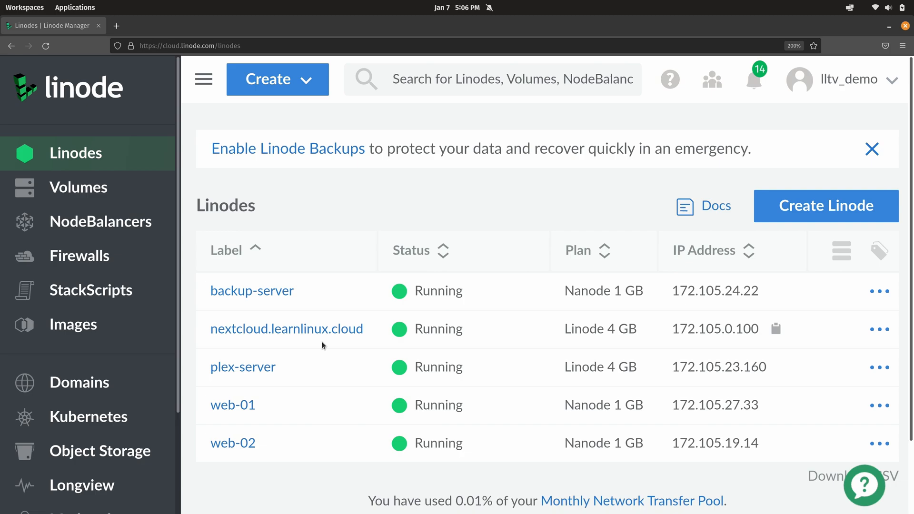
mouse_move(318, 339)
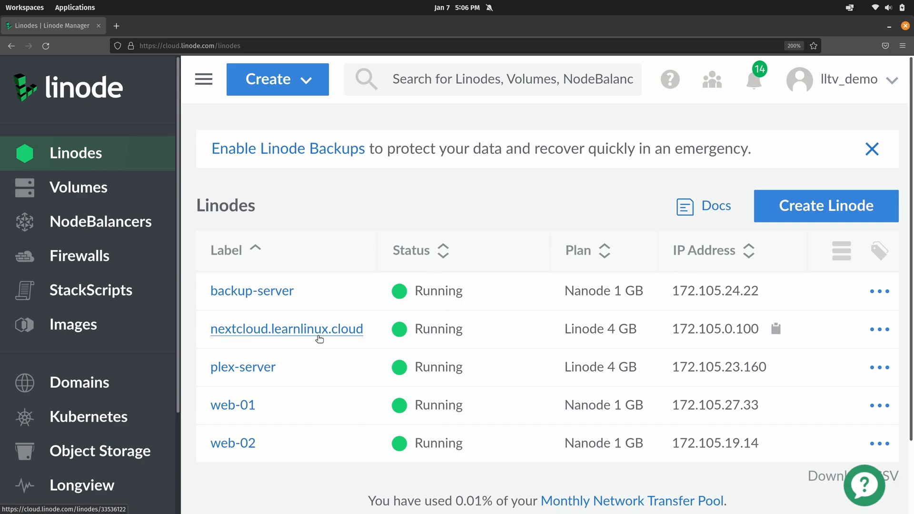
mouse_move(268, 304)
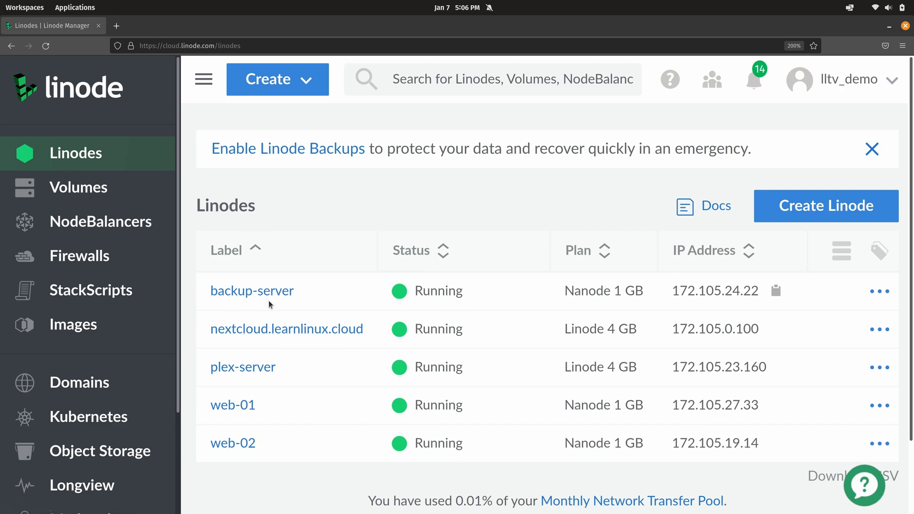
mouse_move(275, 328)
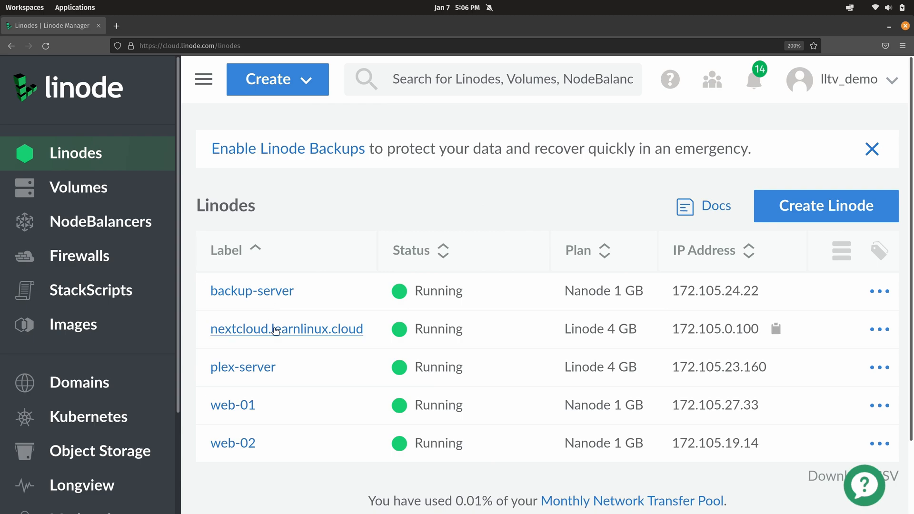
View the nextcloud.learnlinux.cloud Linode's Storage tab down to the 200 GB nextcloud-data volume
click(286, 328)
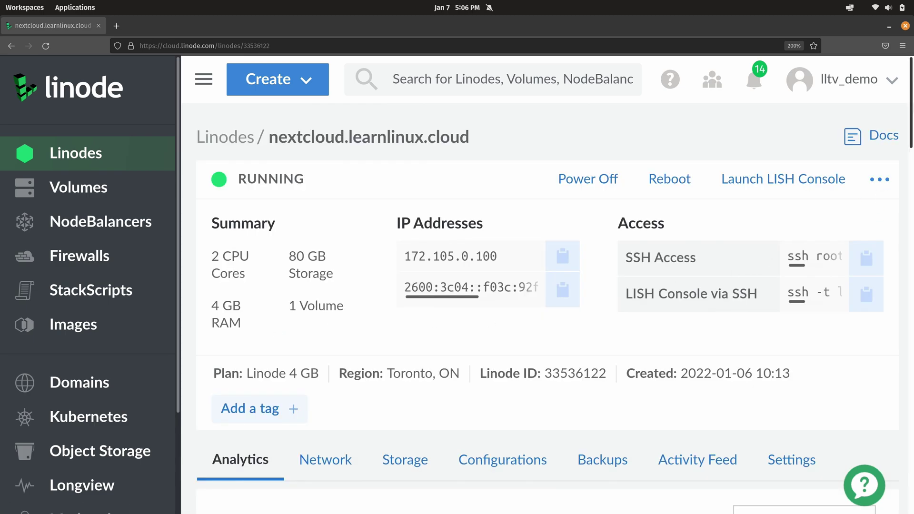
click(405, 460)
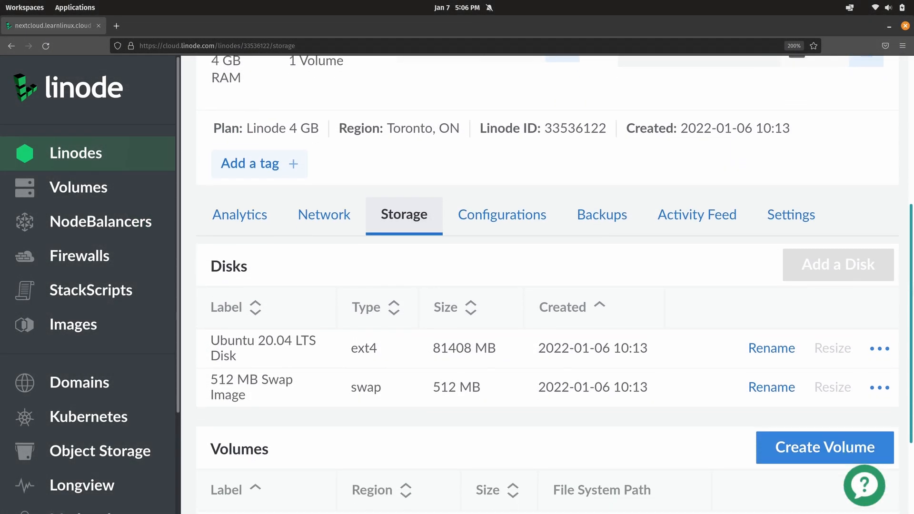
scroll(down, 3)
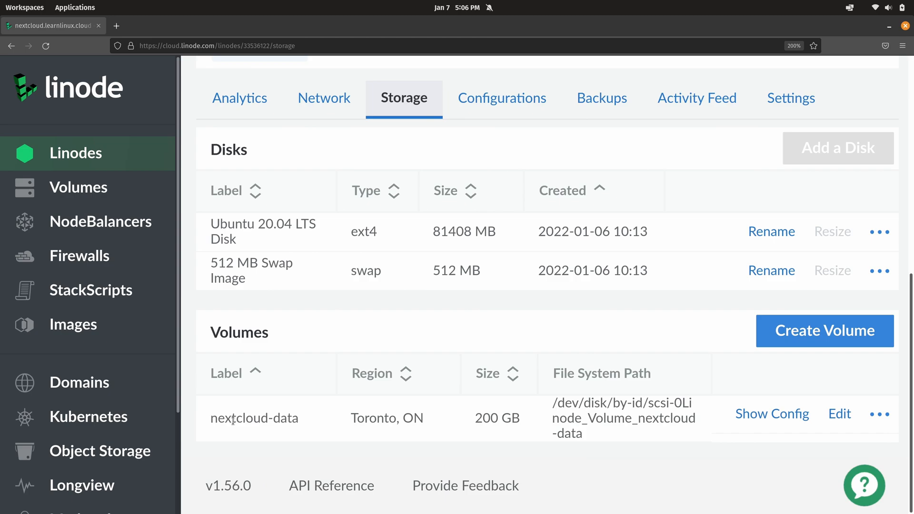
mouse_move(234, 441)
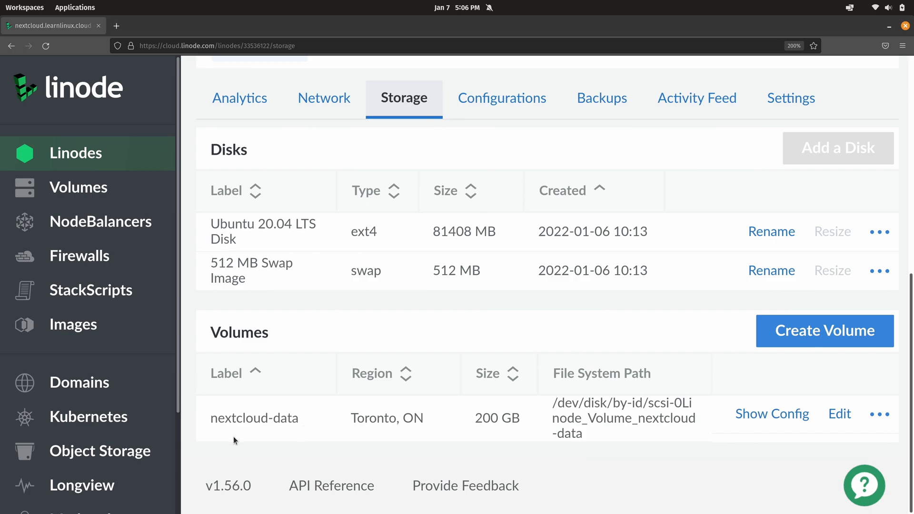
mouse_move(93, 162)
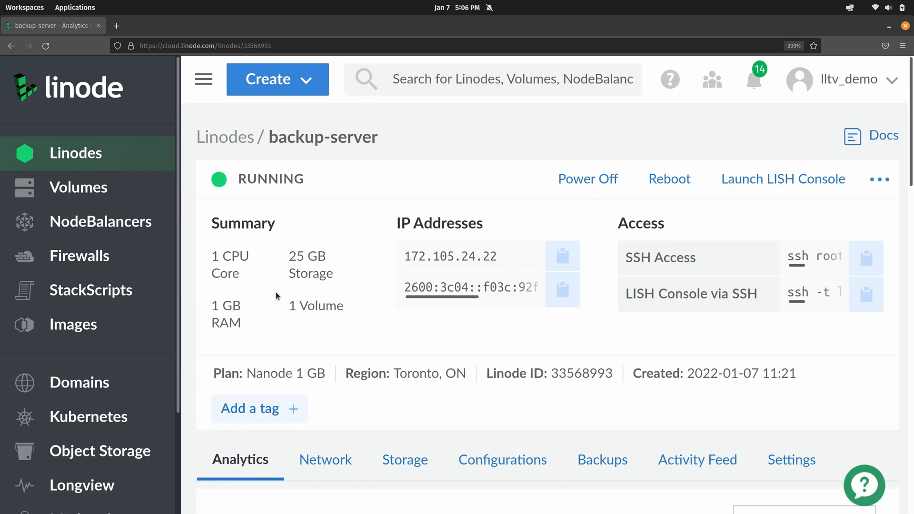
View the backup-server Linode's Storage tab down to the 200 GB backup-data volume
scroll(down, 3)
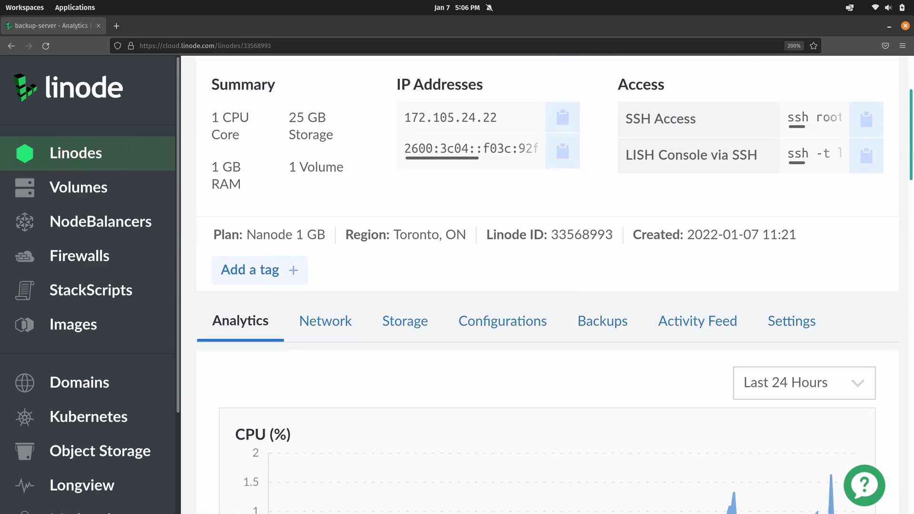
click(404, 320)
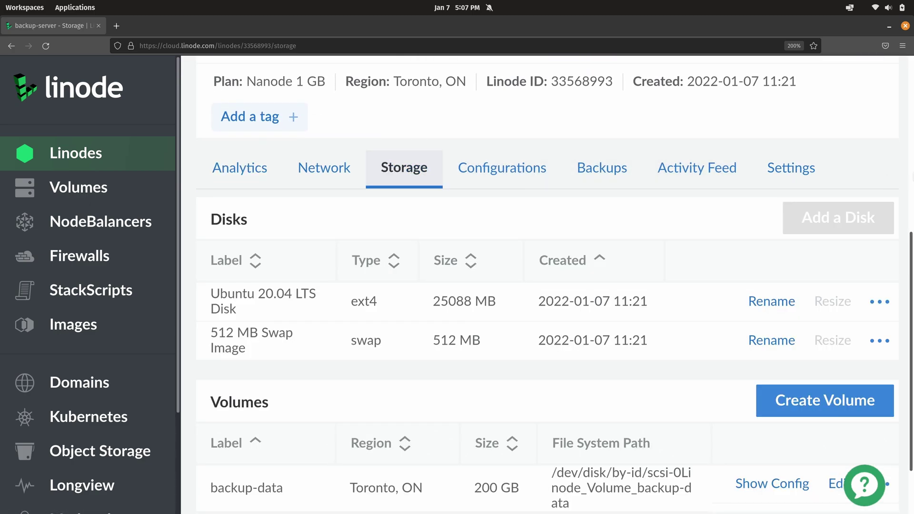
scroll(down, 3)
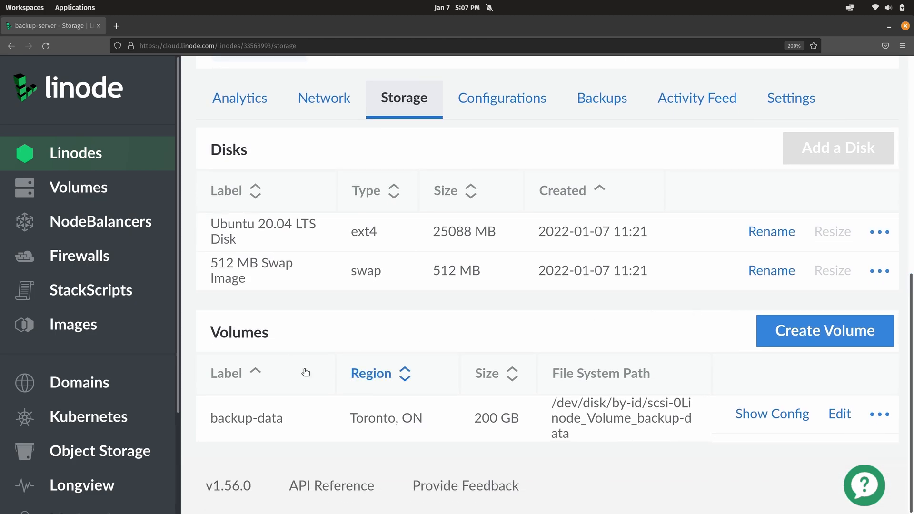
mouse_move(305, 420)
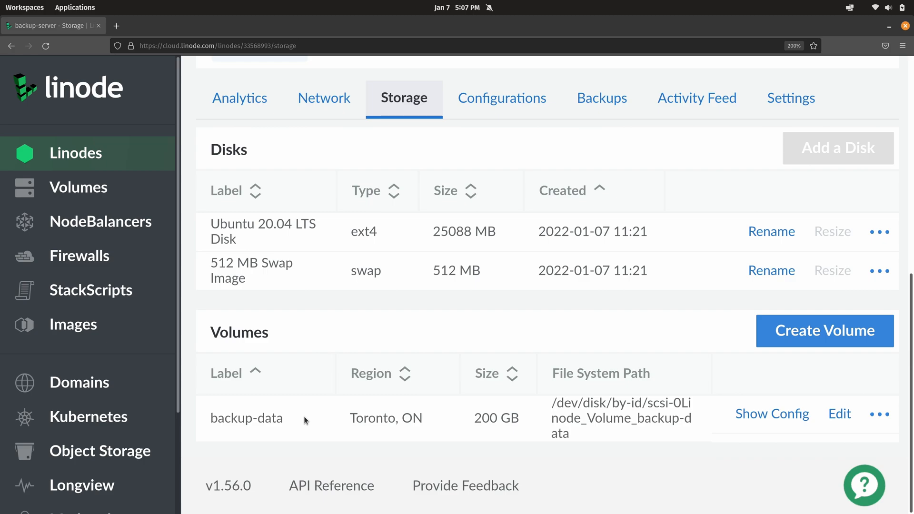
mouse_move(503, 419)
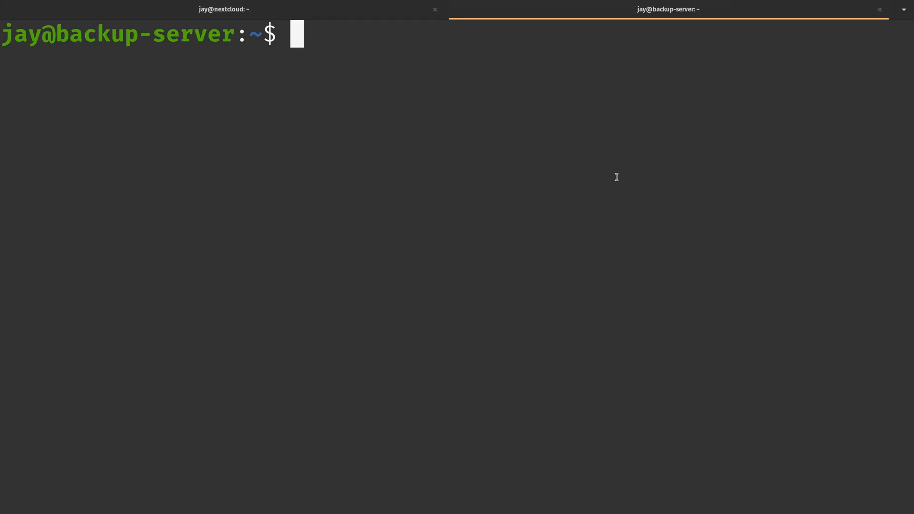
On the backup server, change into /mnt/backup-data and list it, finding only lost+found
click(223, 8)
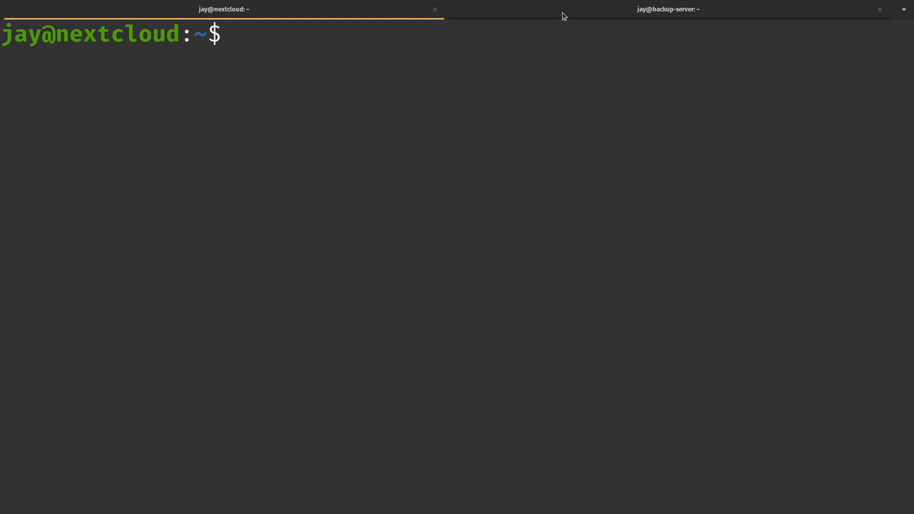
click(670, 9)
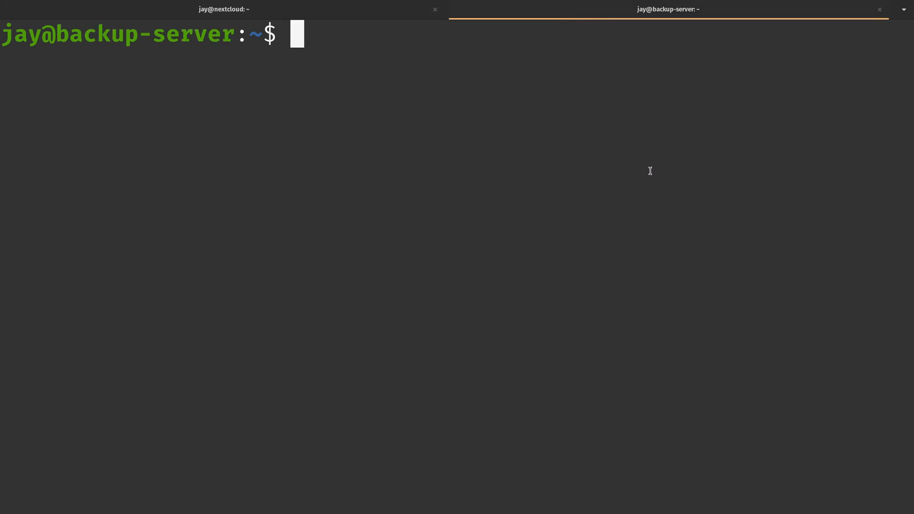
text(df -)
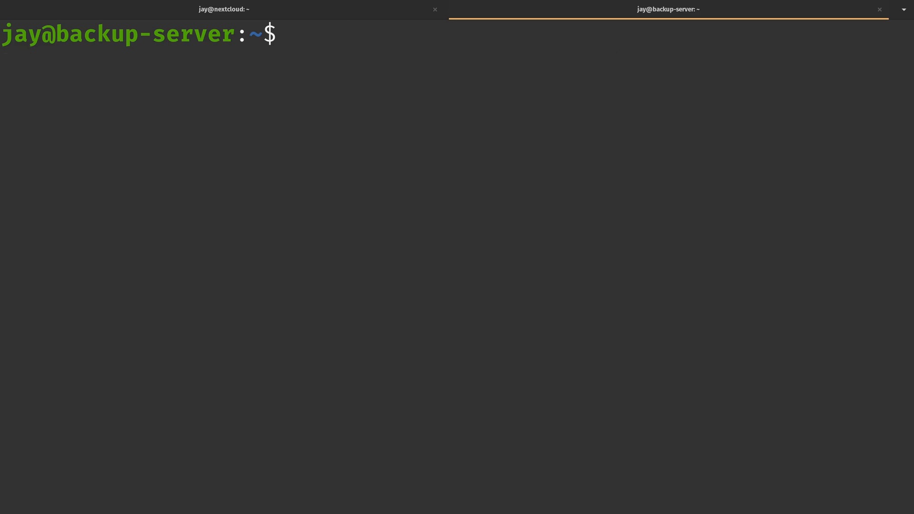
text(cd /m)
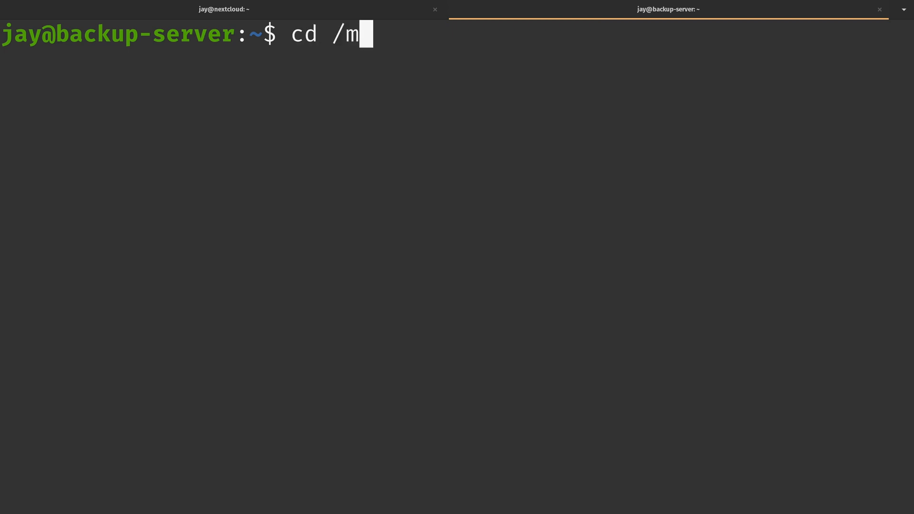
text(nt/backup-data/)
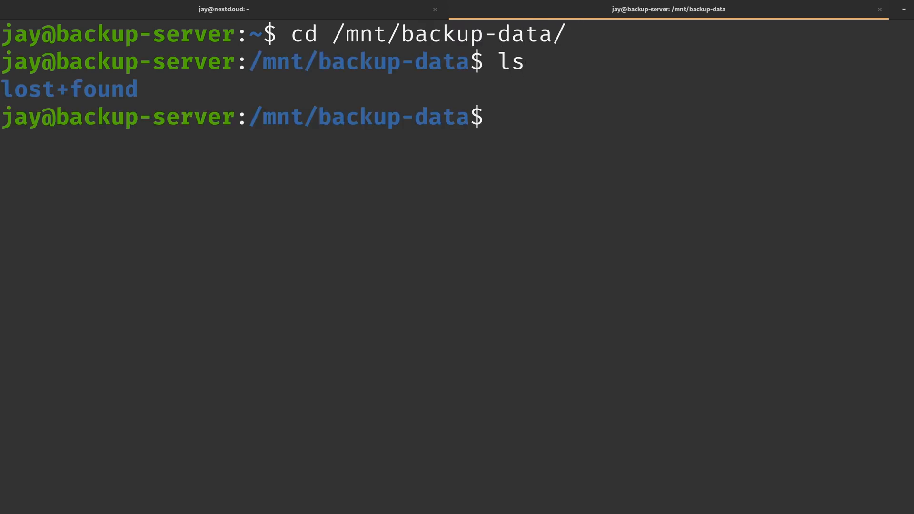
mouse_move(187, 132)
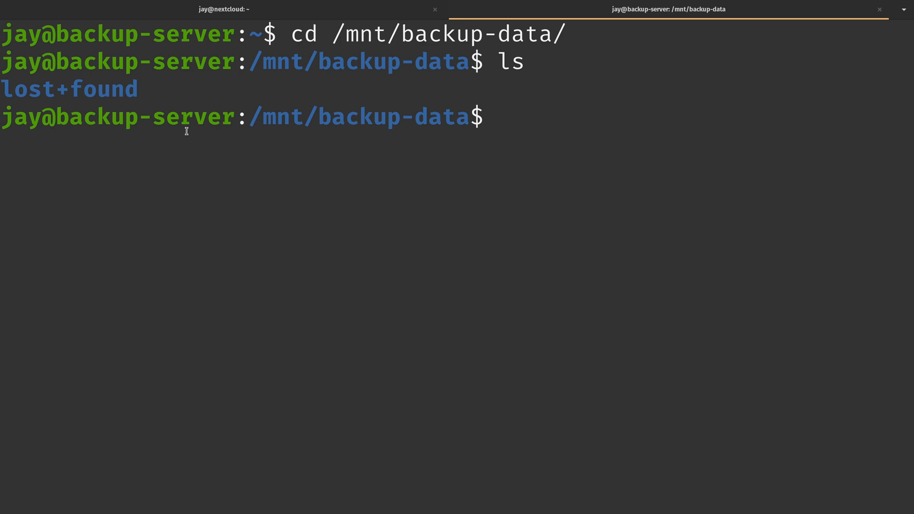
double_click(69, 88)
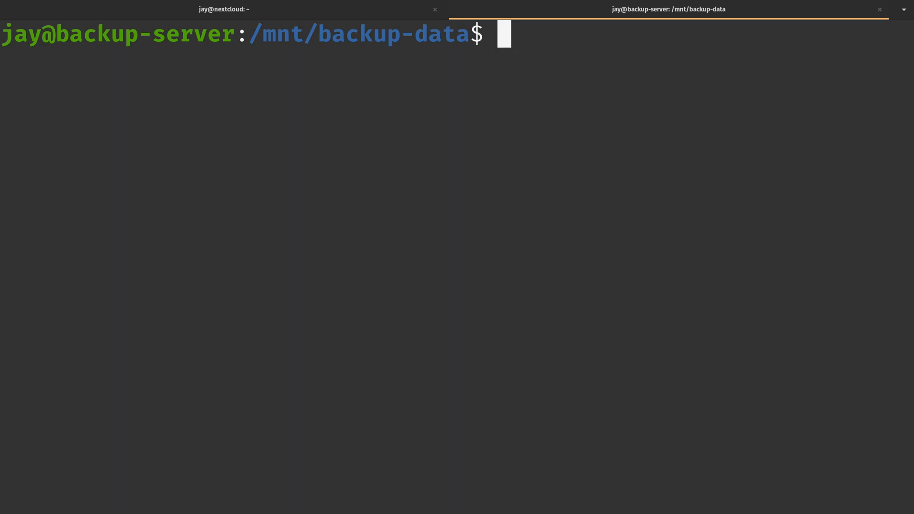
Create the nextcloud.learnlinux.cloud directory in /mnt/backup-data with sudo mkdir
text(su)
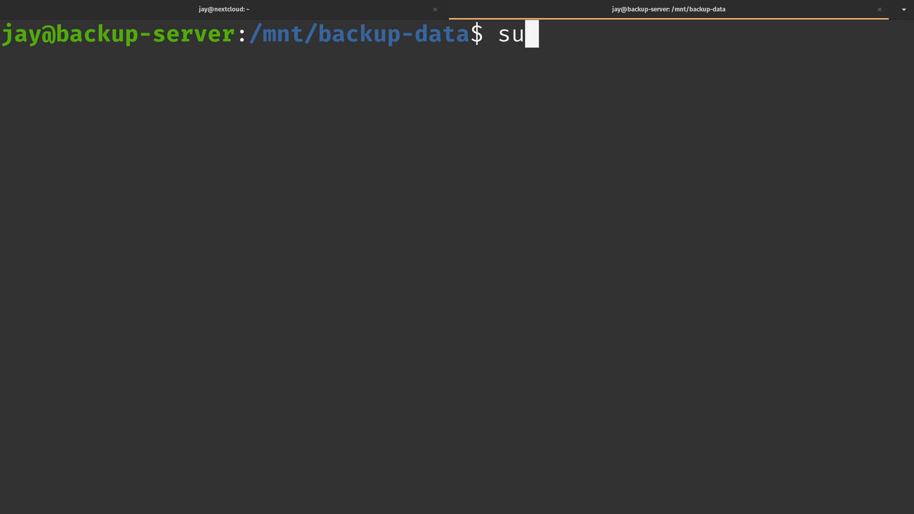
text(do mkdir)
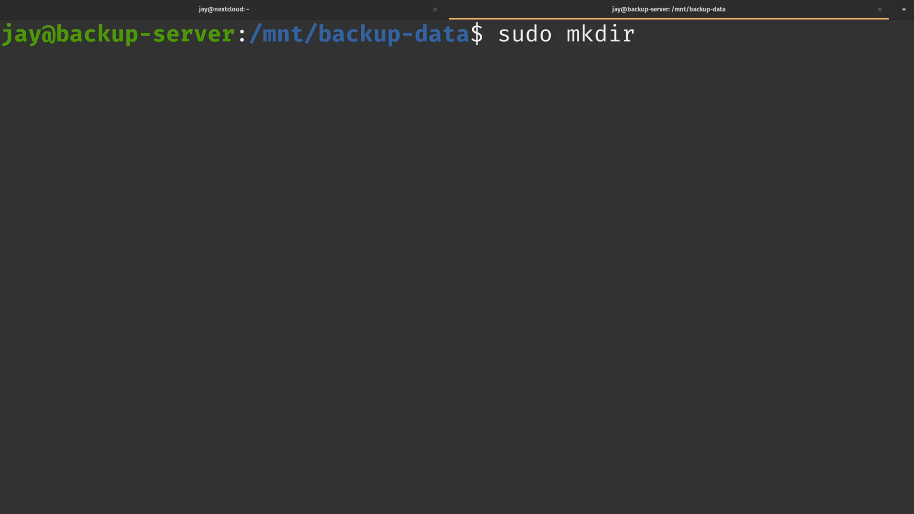
text(" ")
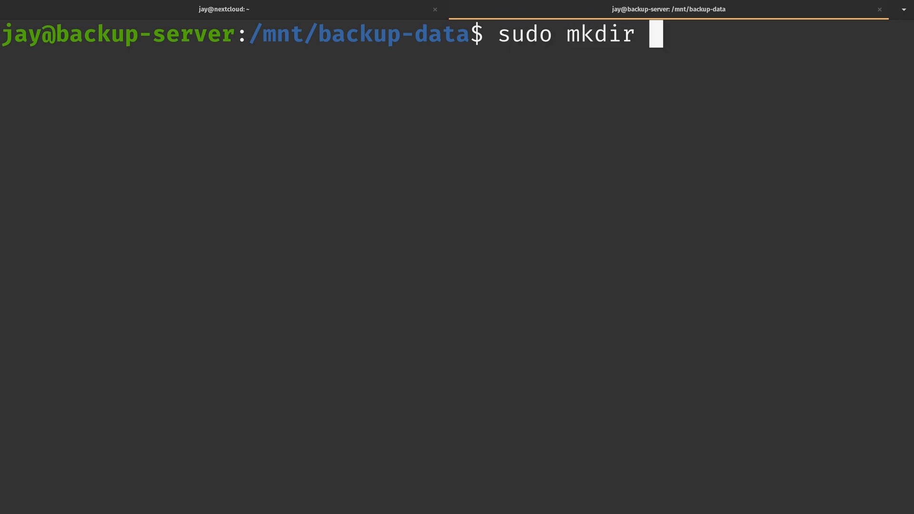
text(next)
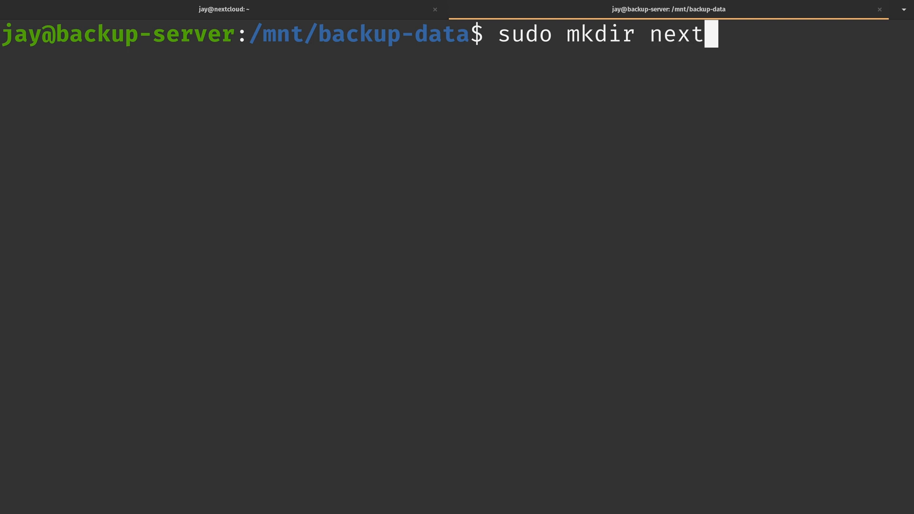
text(cloud.learn)
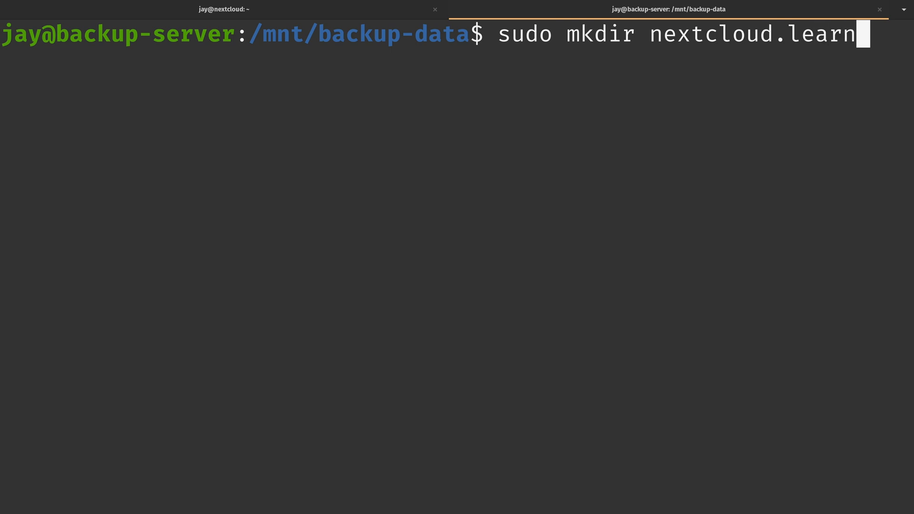
text(linux.cloud)
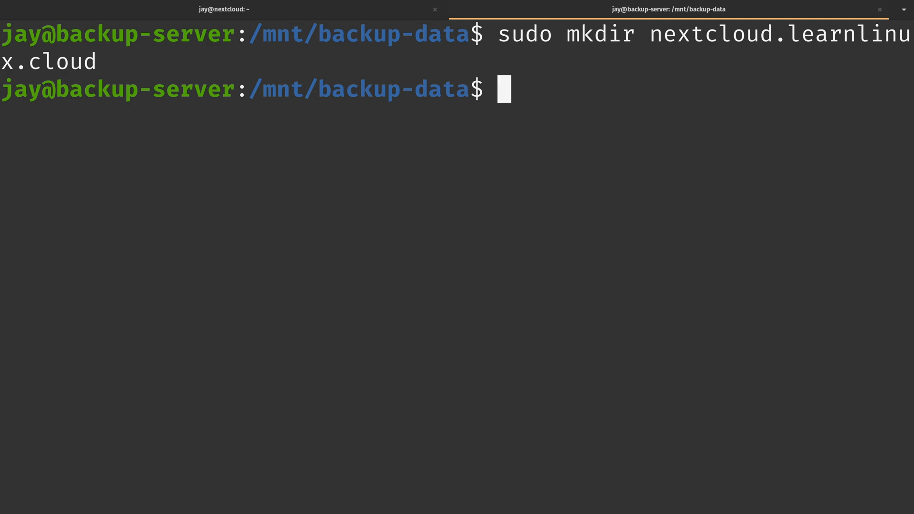
Give jay:jay recursive ownership of nextcloud.learnlinux.cloud and confirm with ls -l
text(sudo)
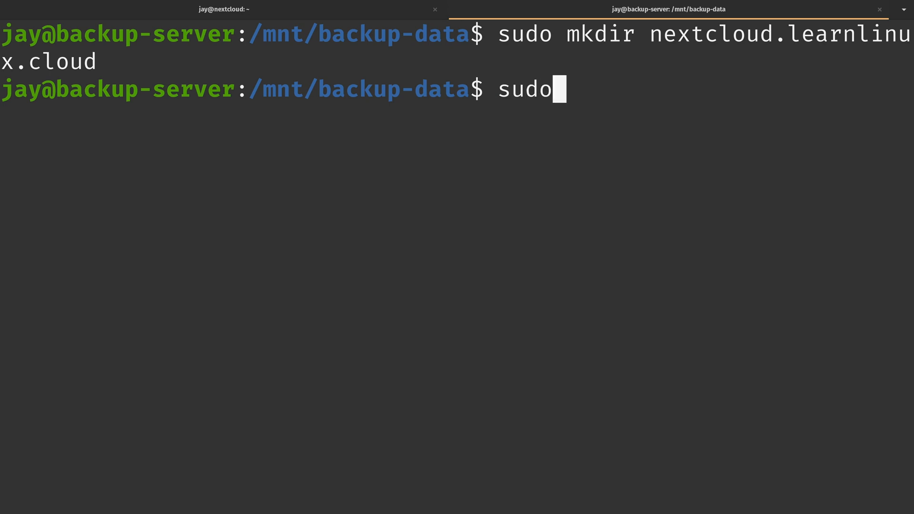
text(chown)
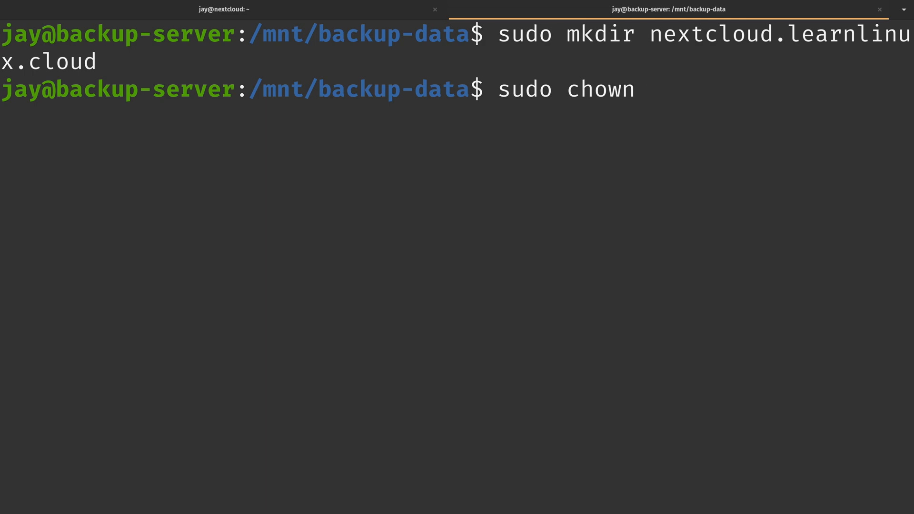
text(jay:jay)
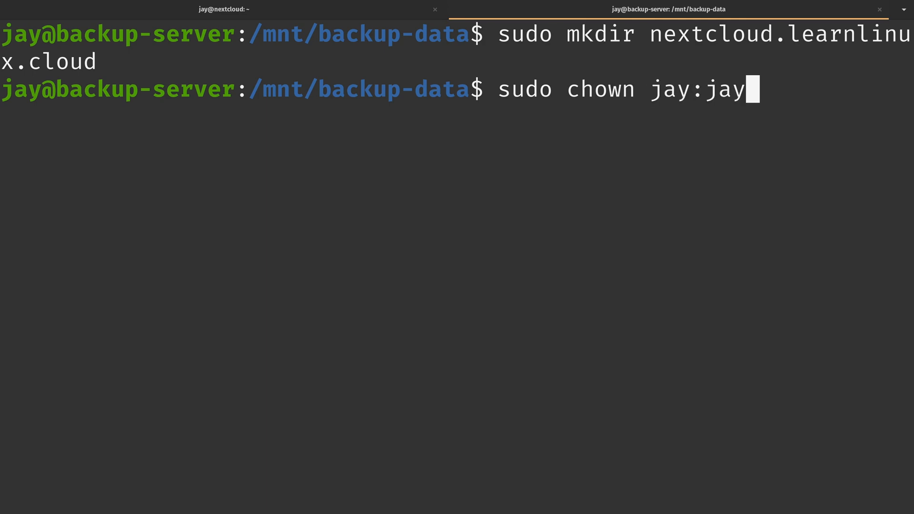
text(-R)
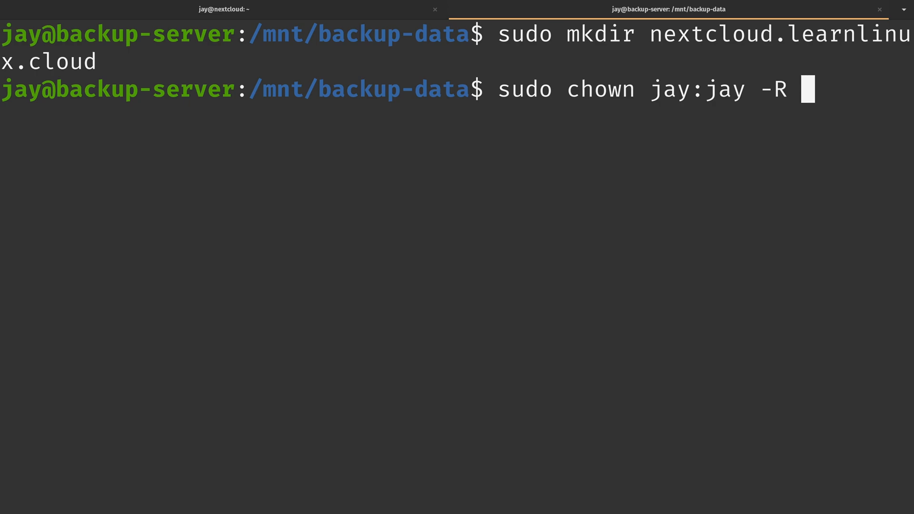
text(nextcloud.learnlinux.cloud/)
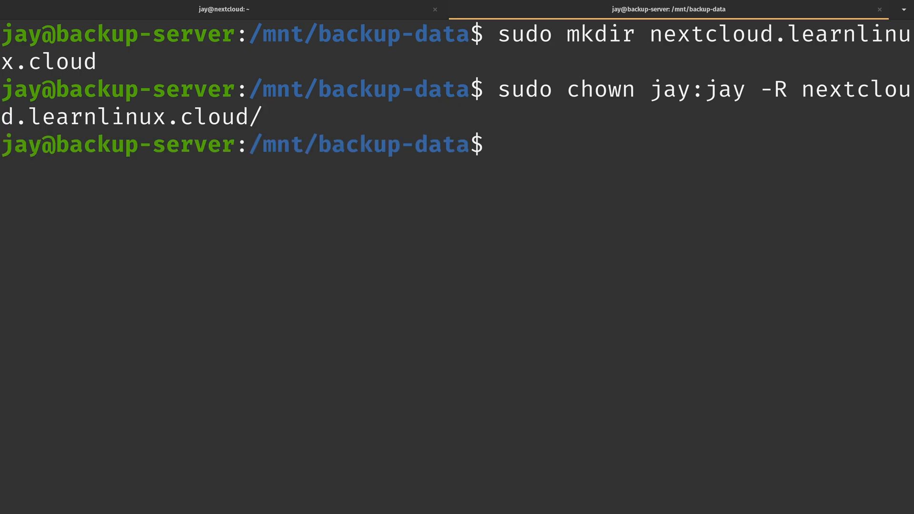
text(ls -l)
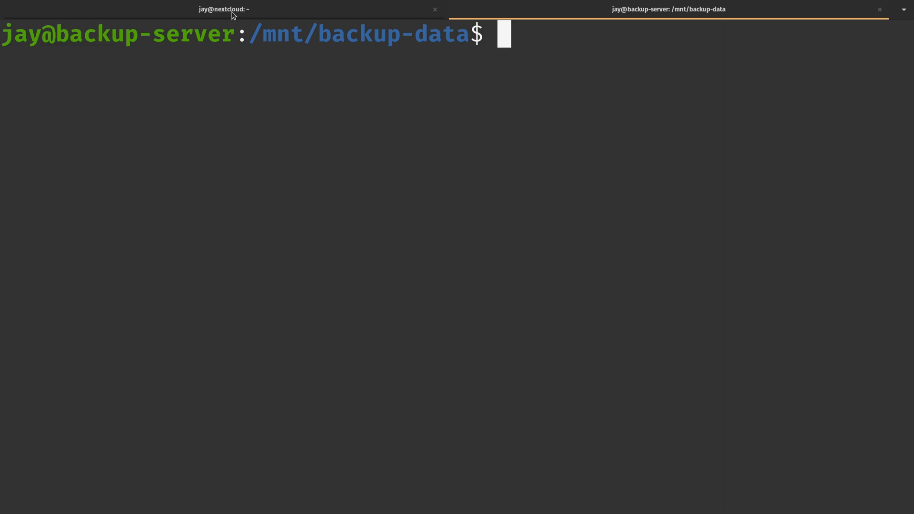
On the Nextcloud server, become root with sudo su - and check mounts with df -h
click(224, 9)
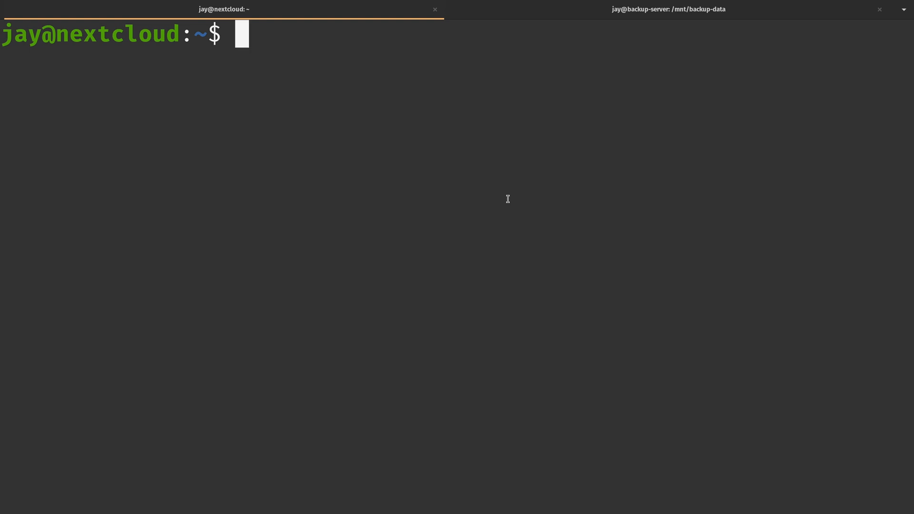
text(sudo)
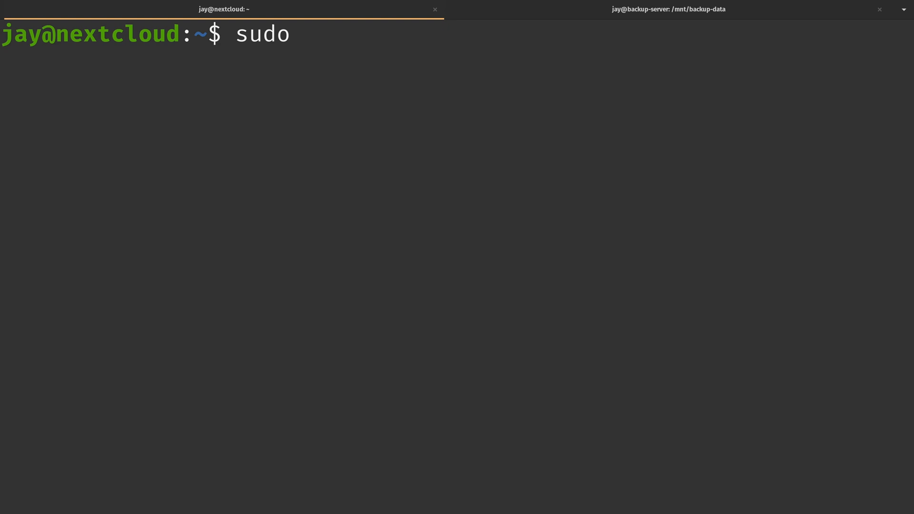
text(su -)
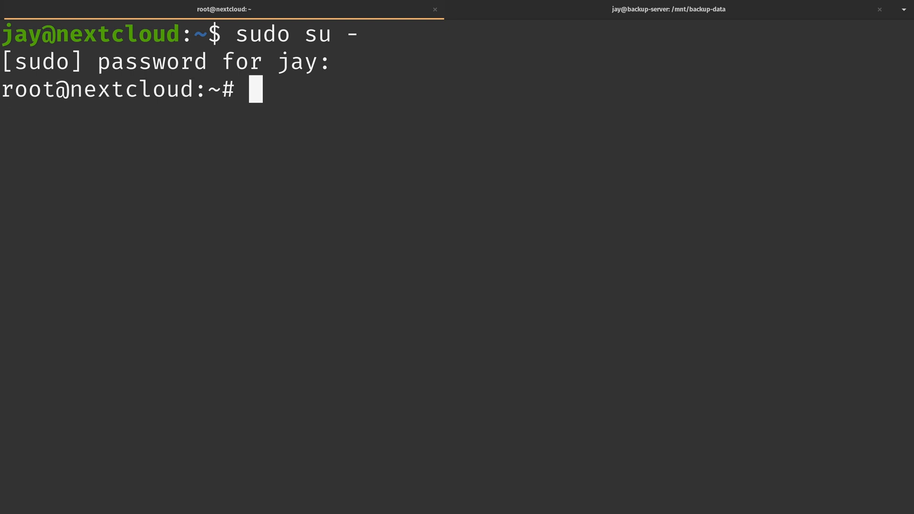
text(df -h)
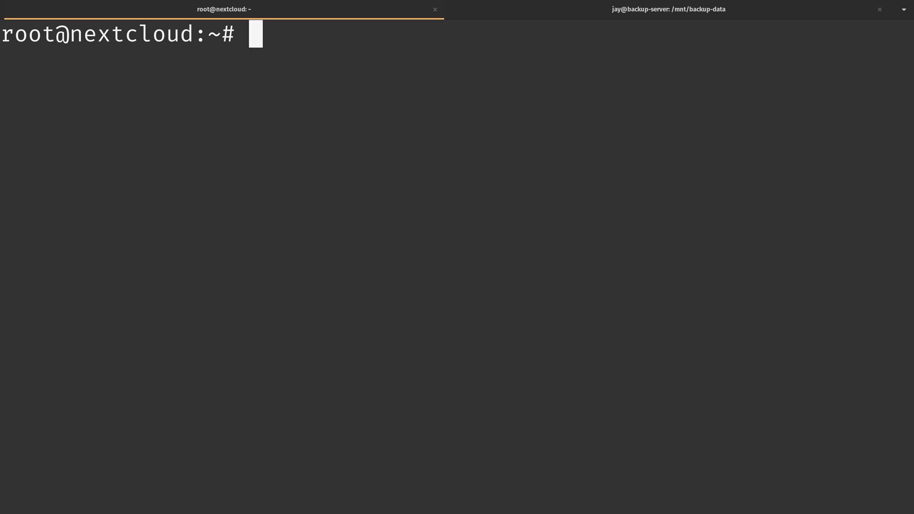
Begin an rsync command with --dry-run and -avz options
text(r)
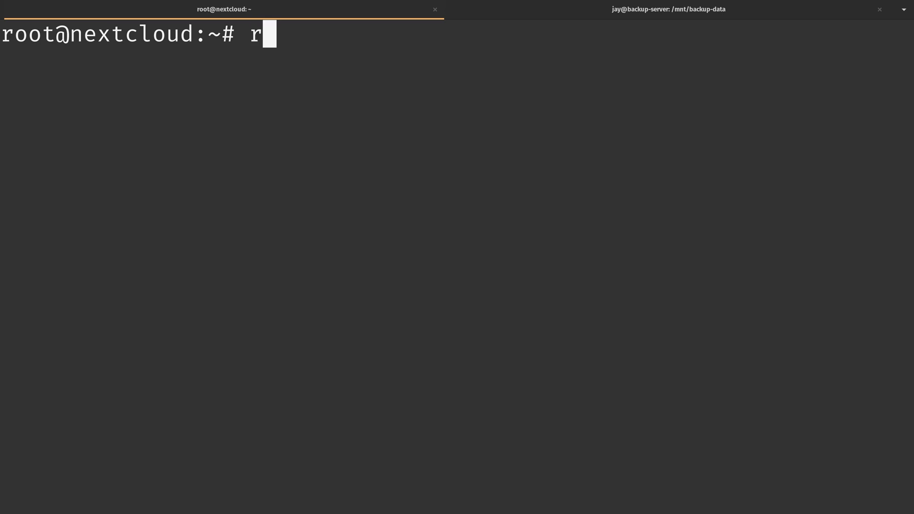
text(sync)
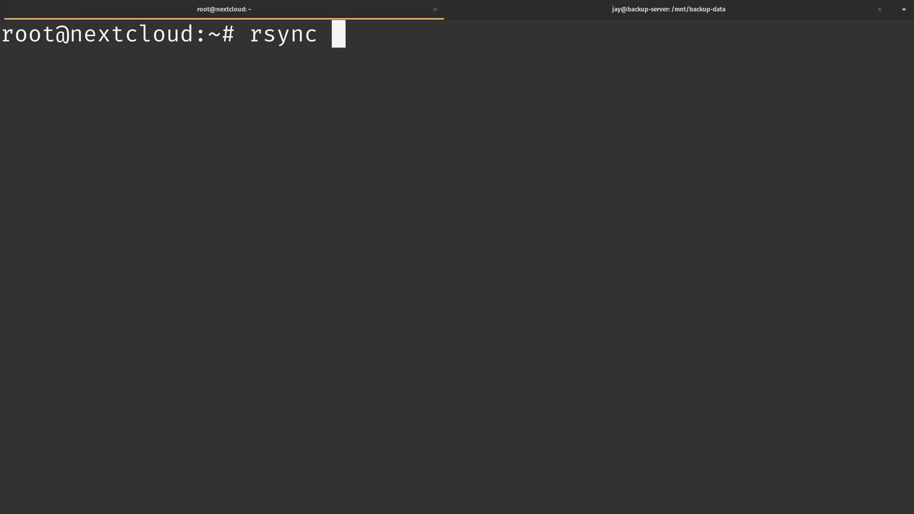
text(--dry)
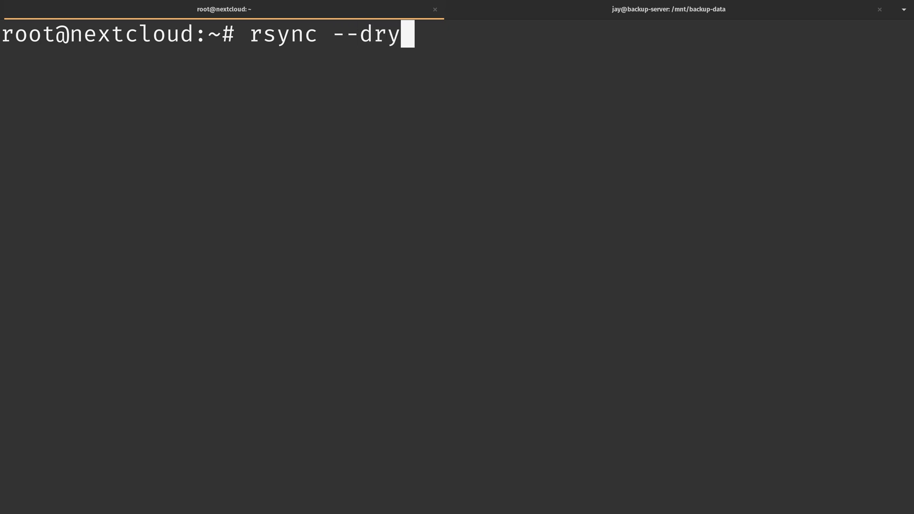
text(-run)
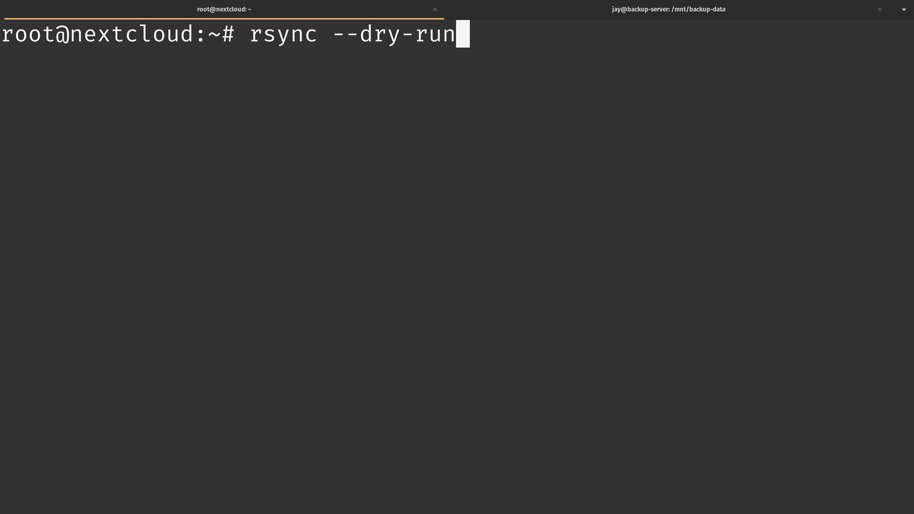
text(-)
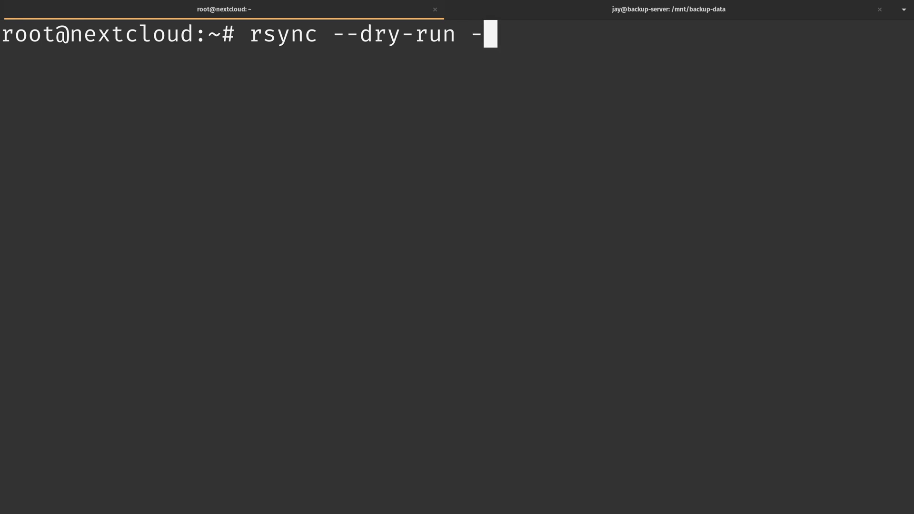
text(av)
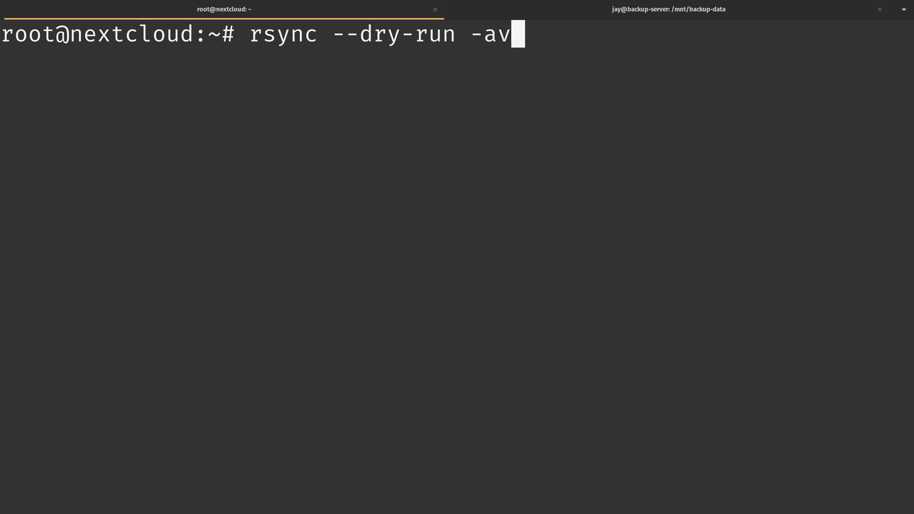
text(z)
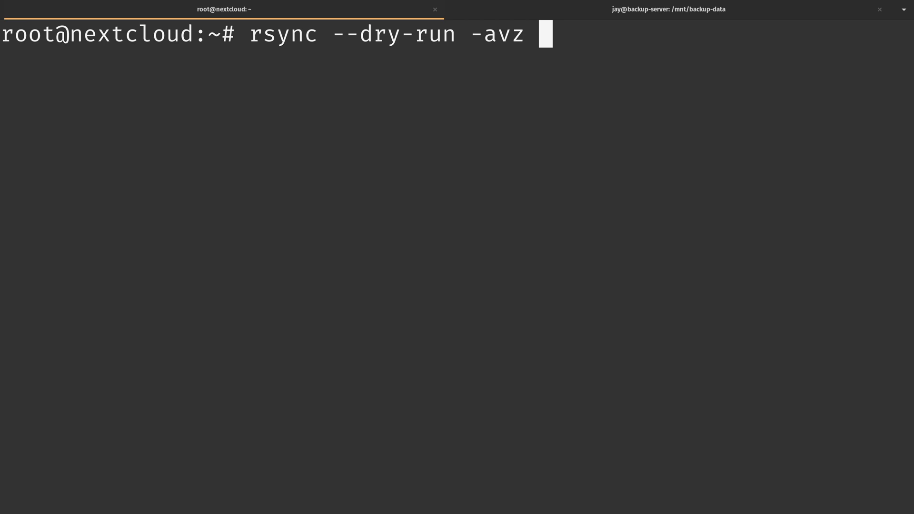
Add source /mnt/nextcloud-data/ and the jay@ remote prefix to the rsync command
text(/m)
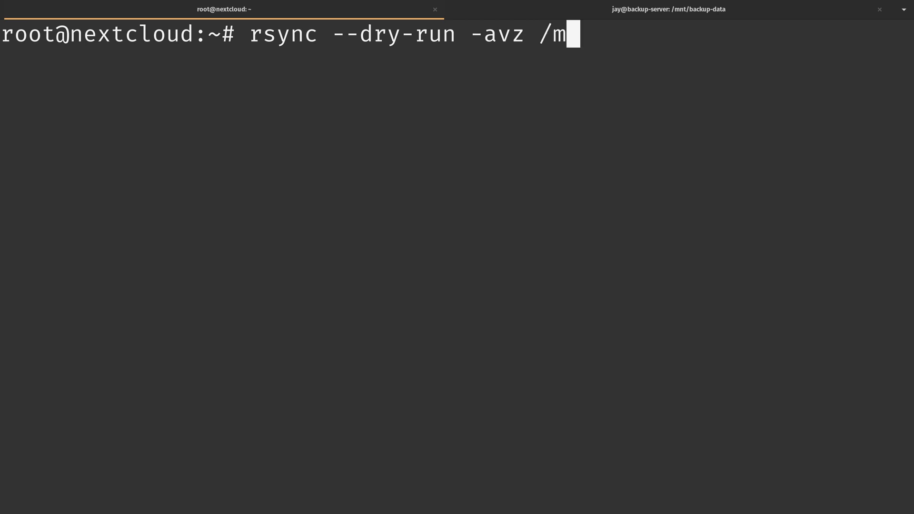
text(nt/nextcloud-data/)
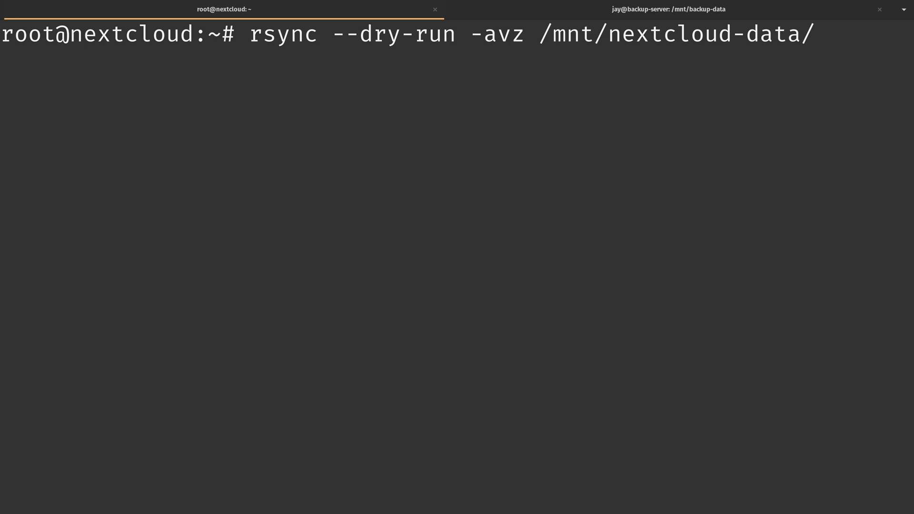
text(jay)
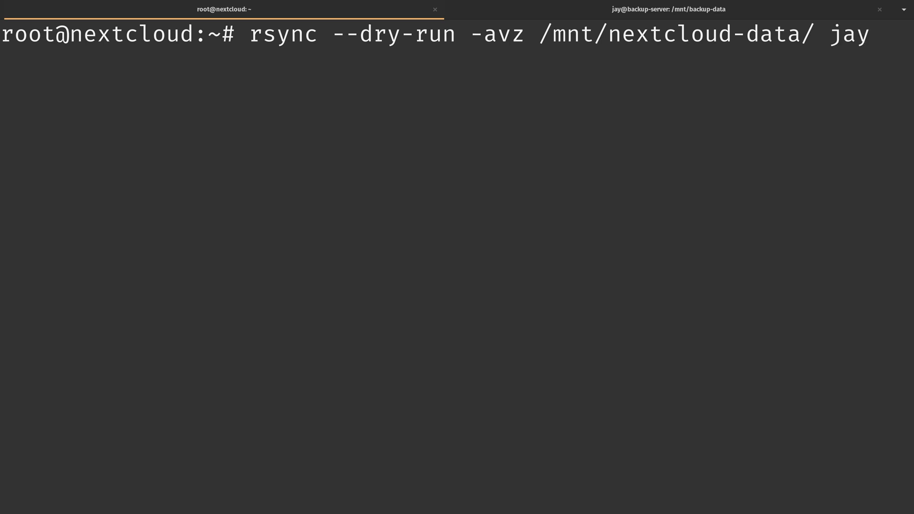
text(@)
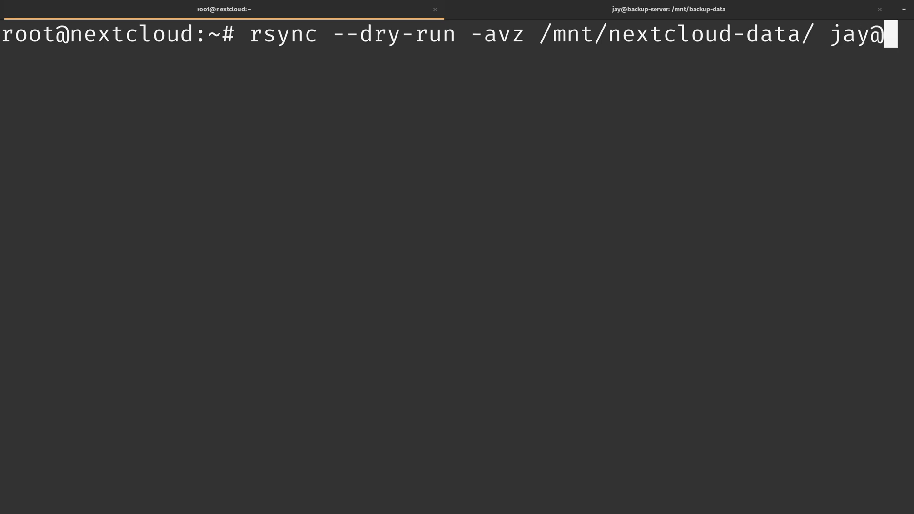
mouse_move(609, 95)
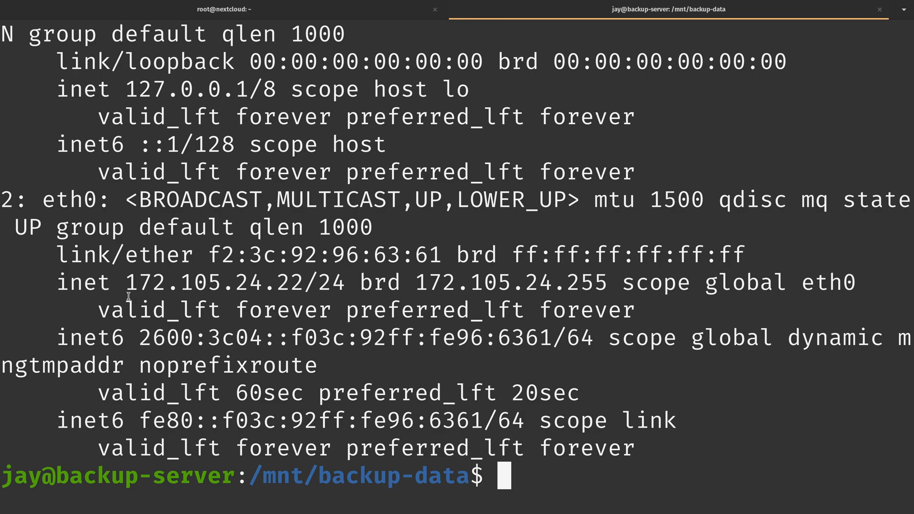
Paste the backup server's IP 172.105.24.22 as the rsync remote host
right_click(209, 281)
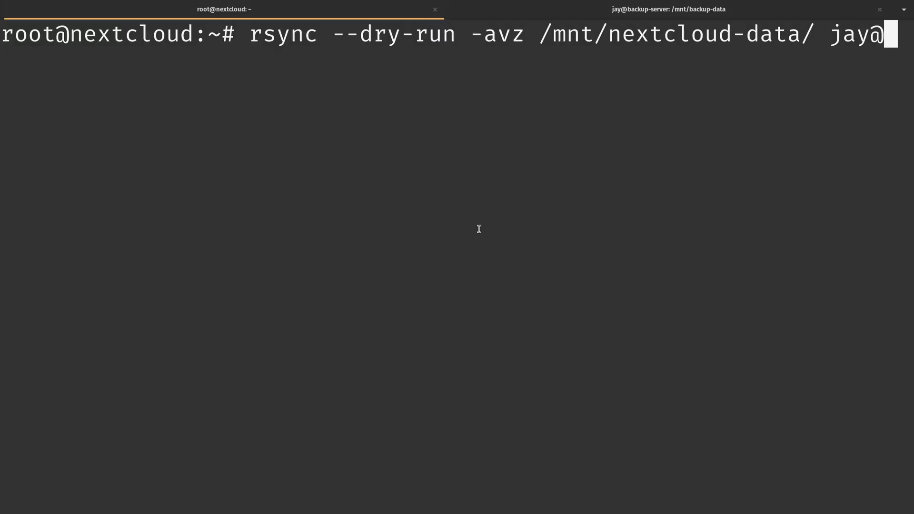
text(172.105.24.22)
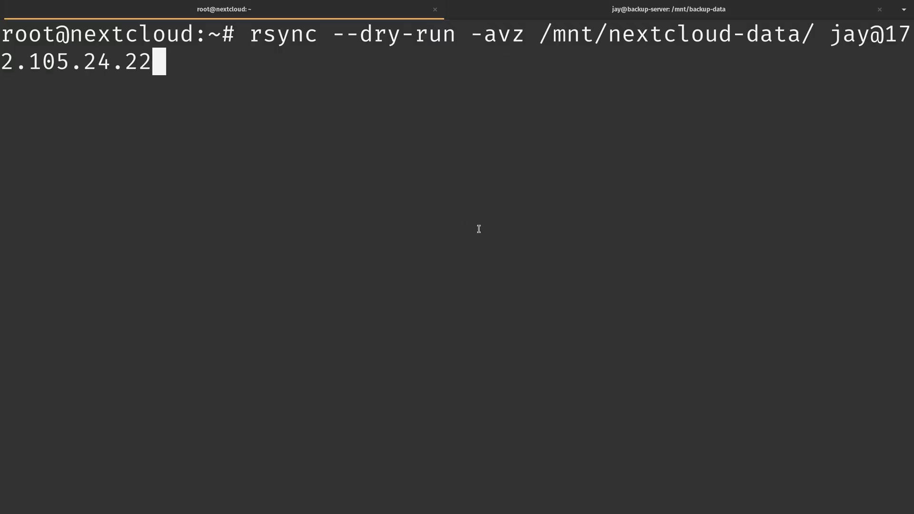
text(:)
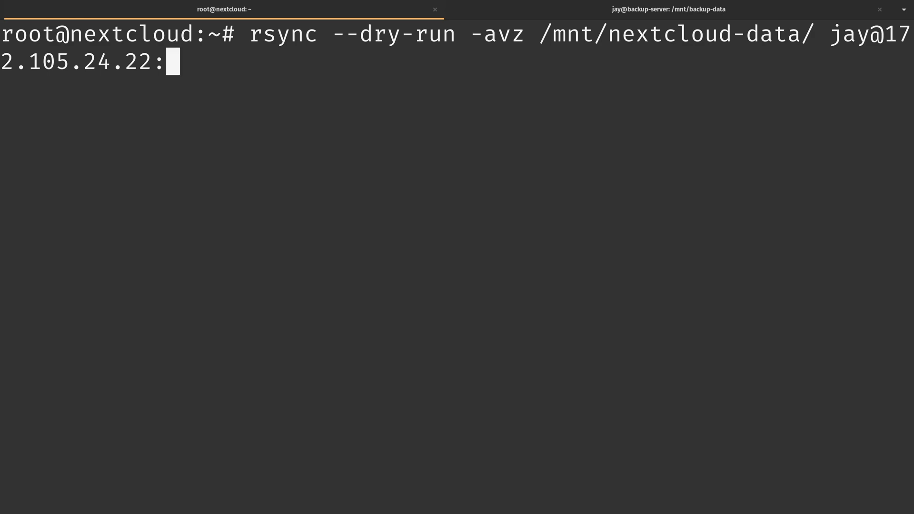
Complete the destination /mnt/backup-data/nextcloud.learnlinux.cloud/ and run the dry run to the host-trust prompt
text(/mnt)
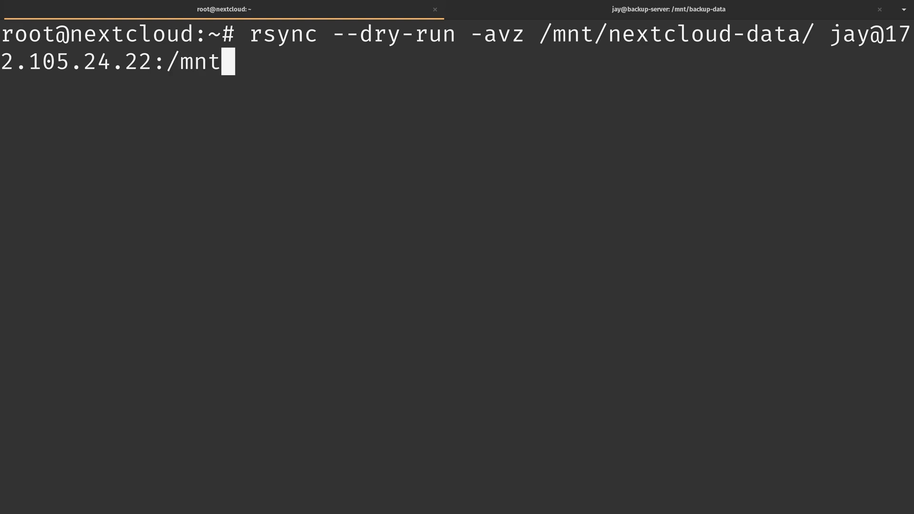
text(/backup-)
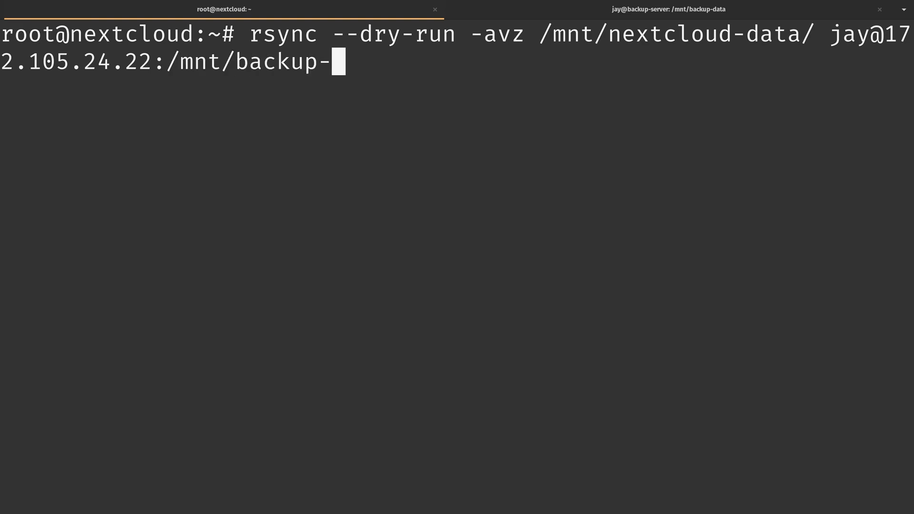
text(data)
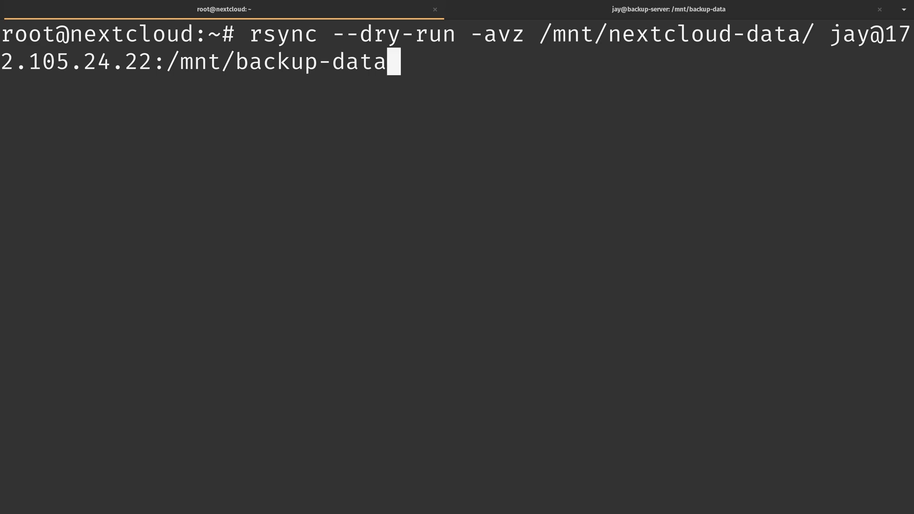
text(/nextcloud)
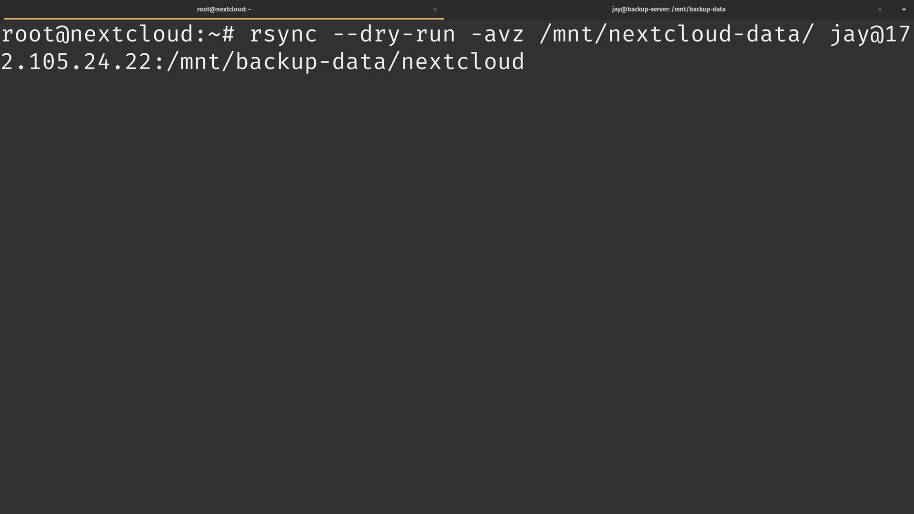
text(.learnli)
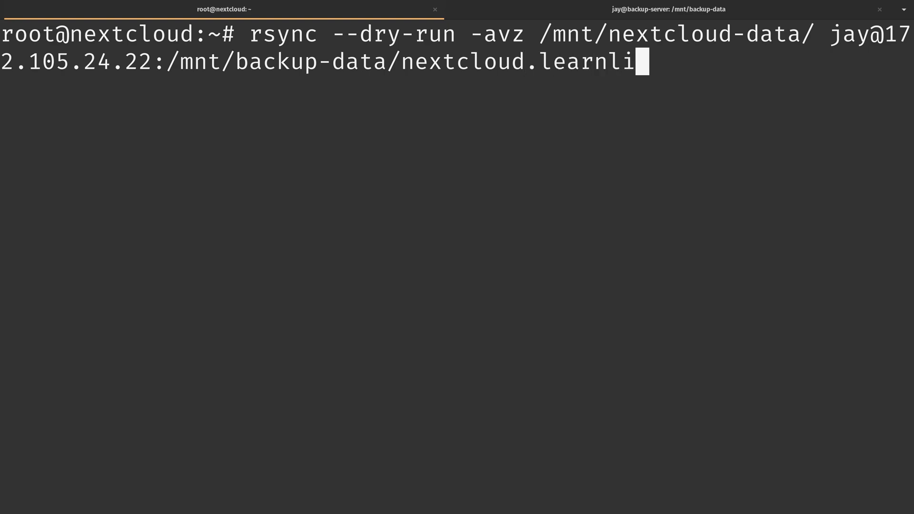
text(nux.cloud/)
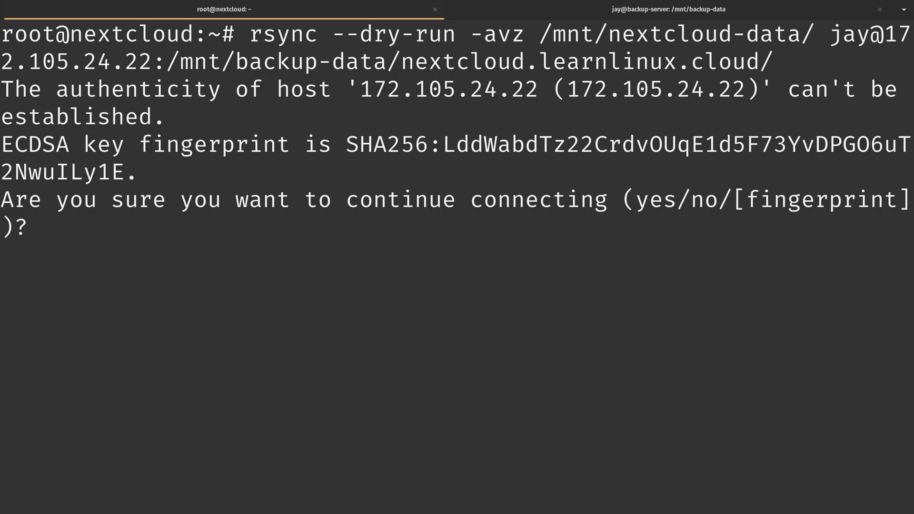
Answer yes to trust the host and review the dry-run file list and DRY RUN summary
text(yes)
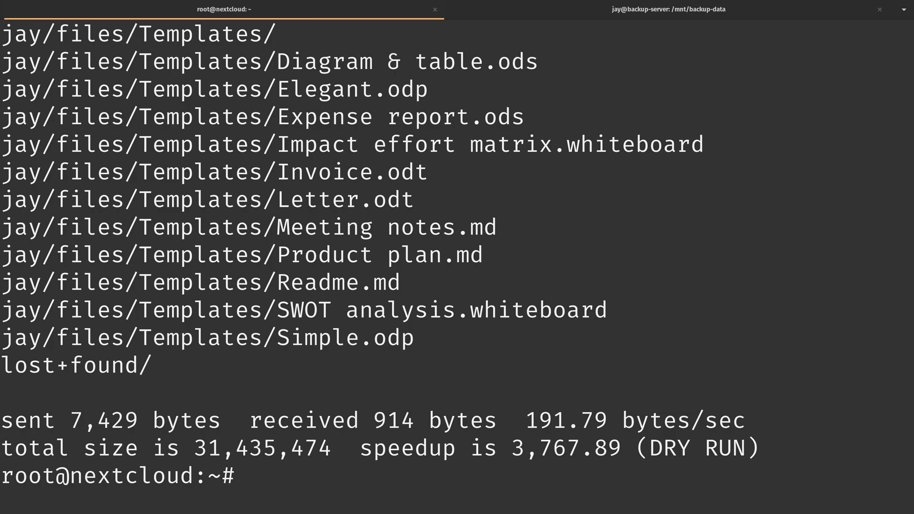
double_click(694, 449)
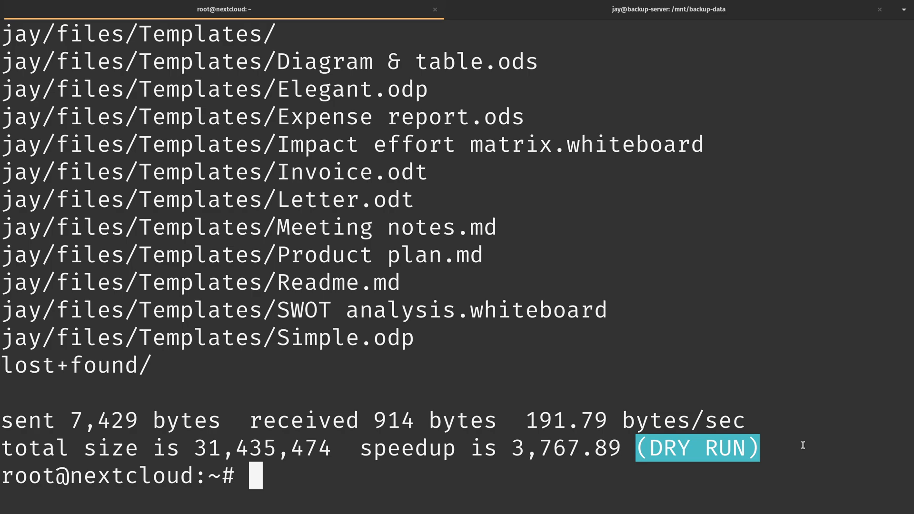
mouse_move(470, 281)
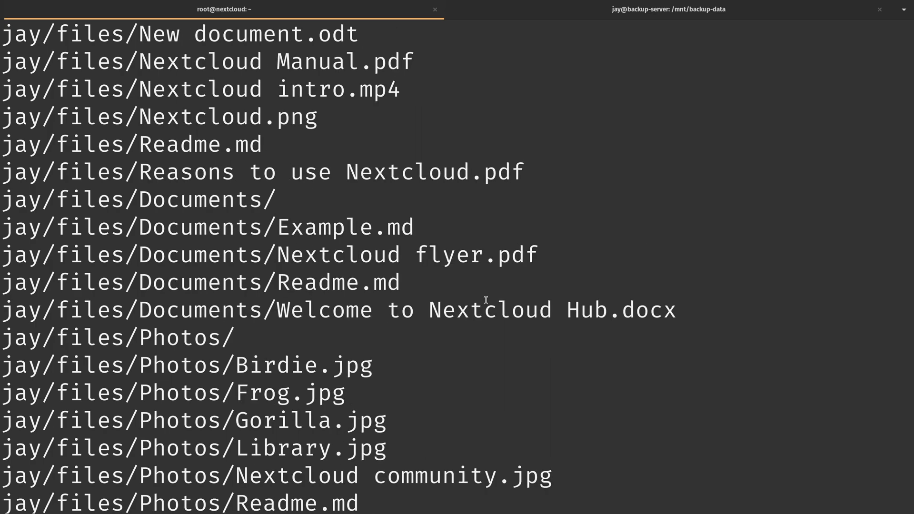
scroll(down, 3)
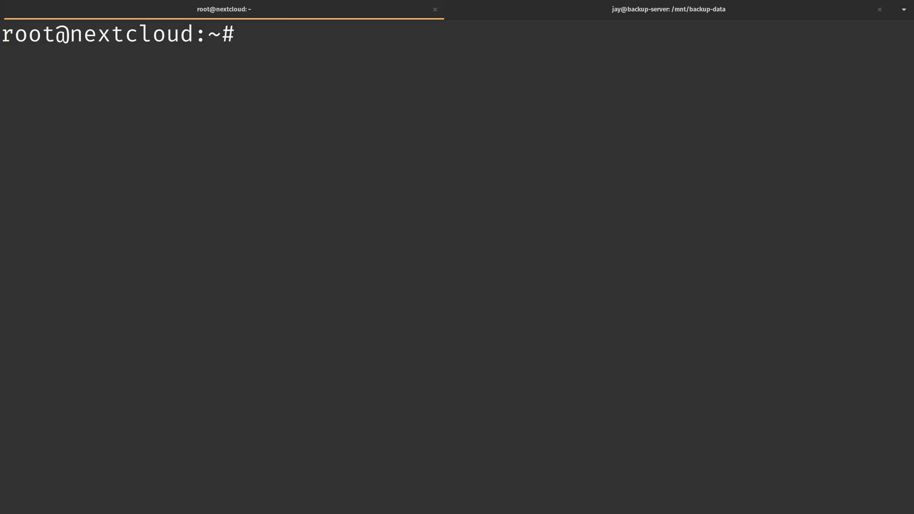
On the backup server, list and enter nextcloud.learnlinux.cloud to see it is still empty after the dry run
text(rsync --dry-run -avz /mnt/nextcloud-data/ jay@172.105.24.22:/mnt/backup-data/nextcloud.learnlinux.cloud/)
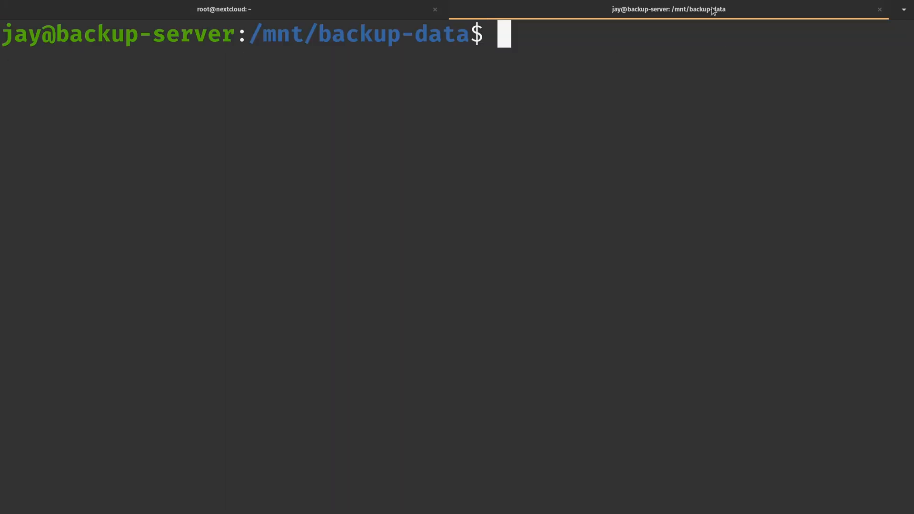
text(ls)
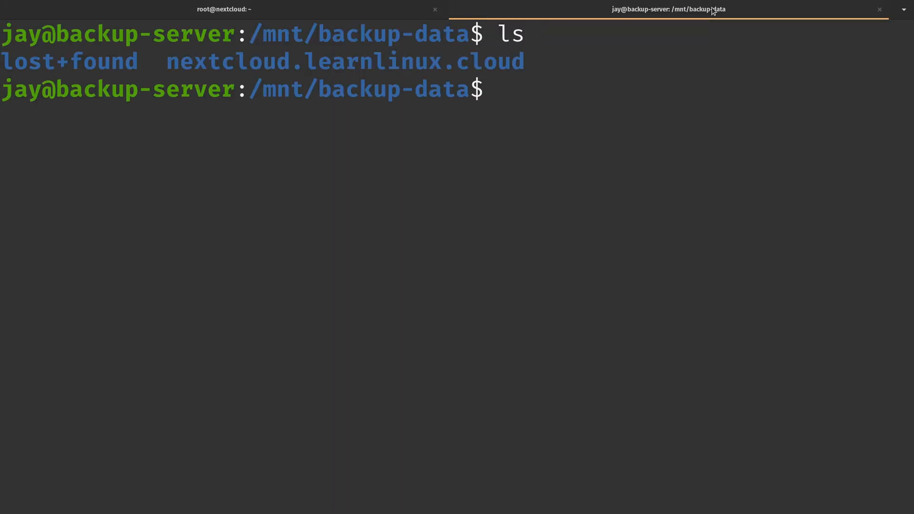
text(cd nextcloud.learnlinux.cloud/)
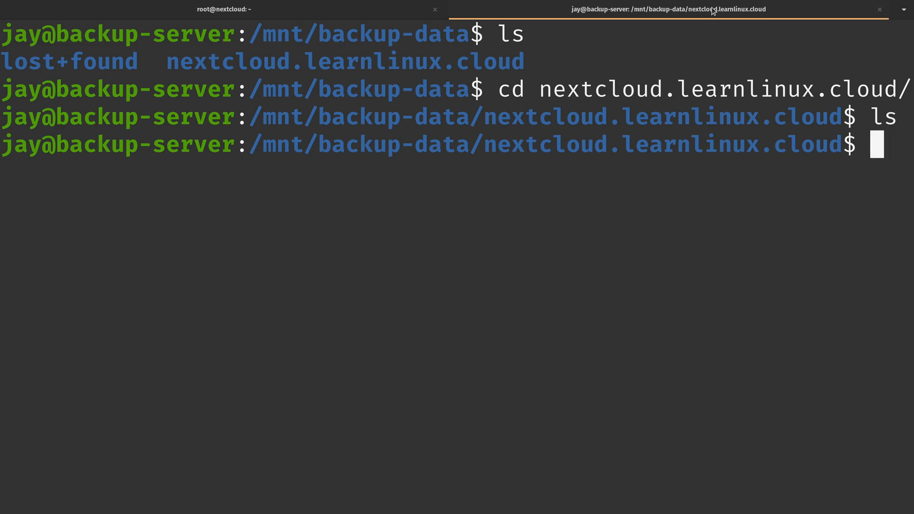
click(223, 8)
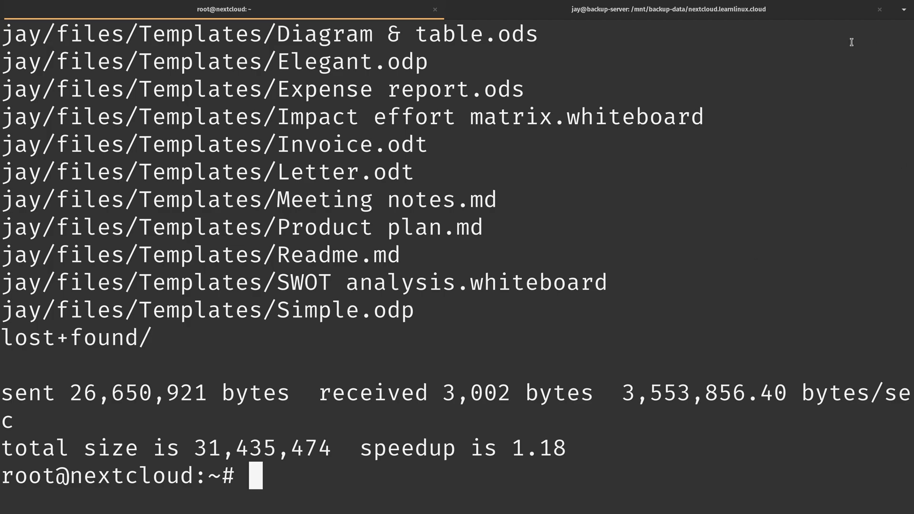
On the backup server, list nextcloud.learnlinux.cloud to confirm the copied Nextcloud files appear
click(668, 8)
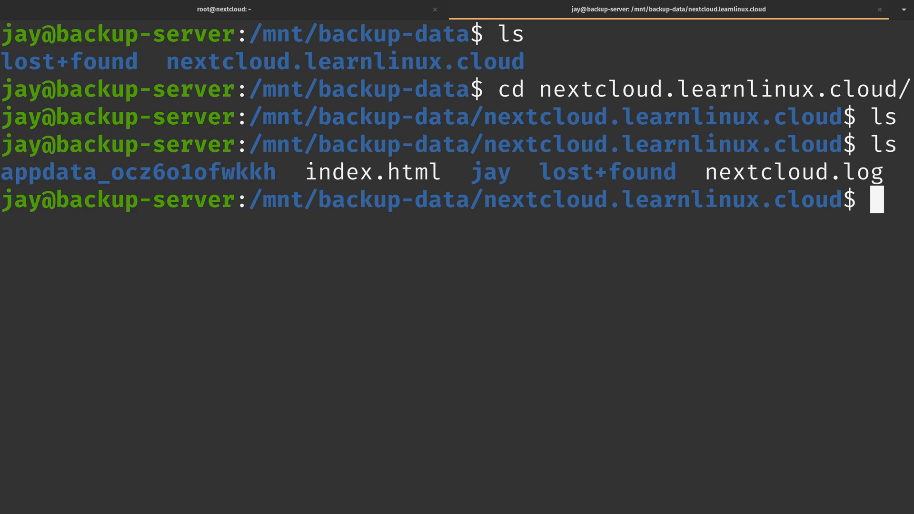
Wipe the test copy on the backup server with sudo rm -rf *
text(sudo)
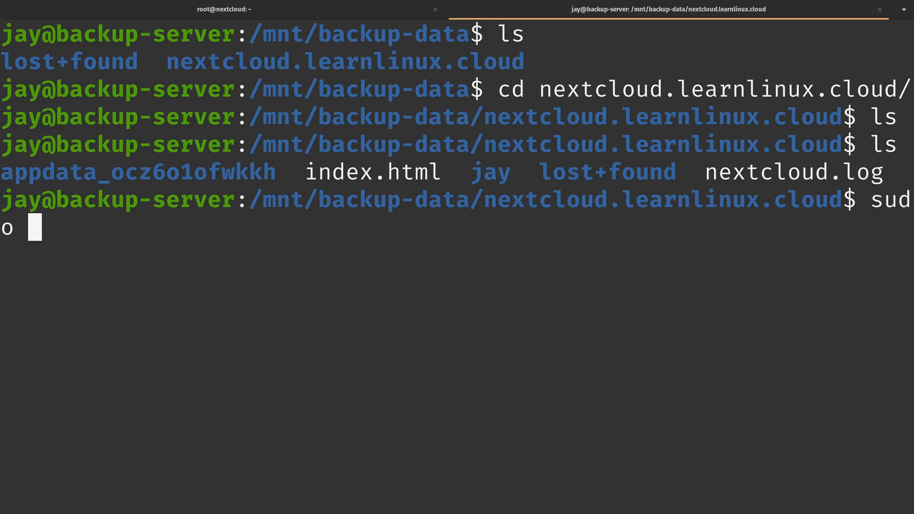
text(rm)
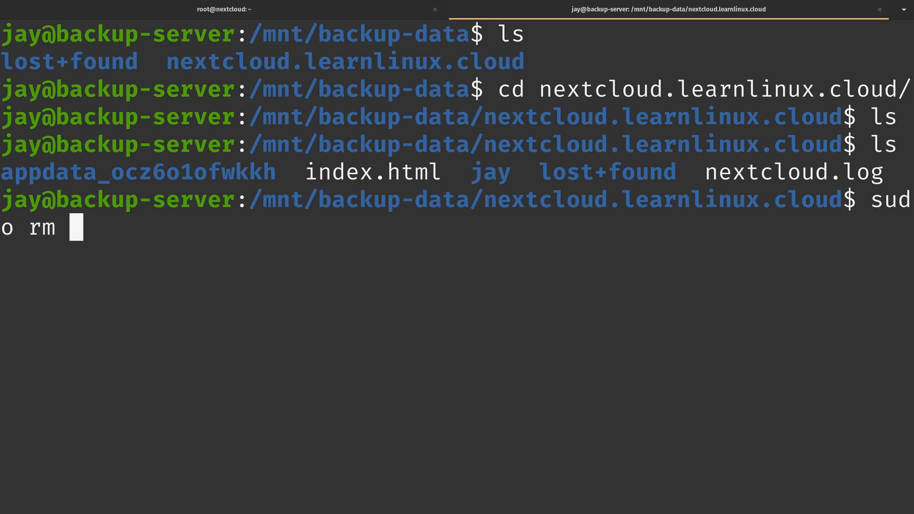
text(-rf *)
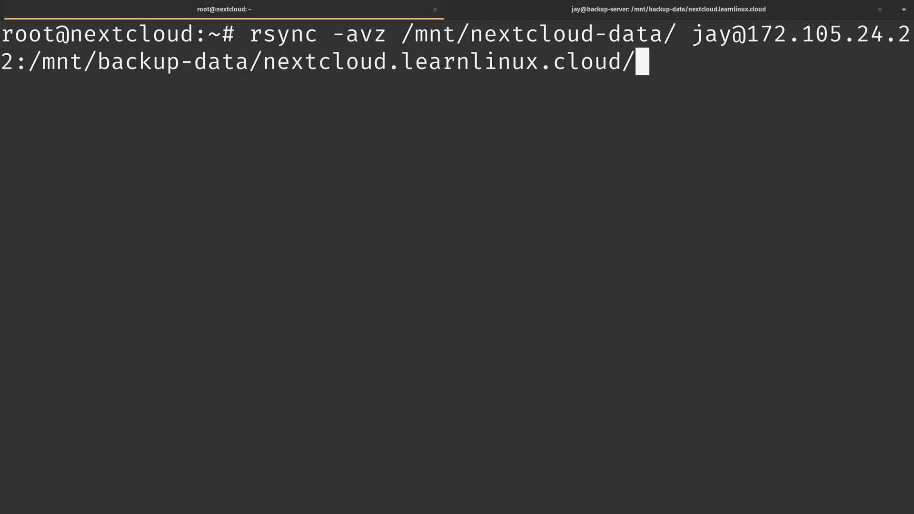
Echo the quoted rsync command into backup.sh and load the script in nano
text(")
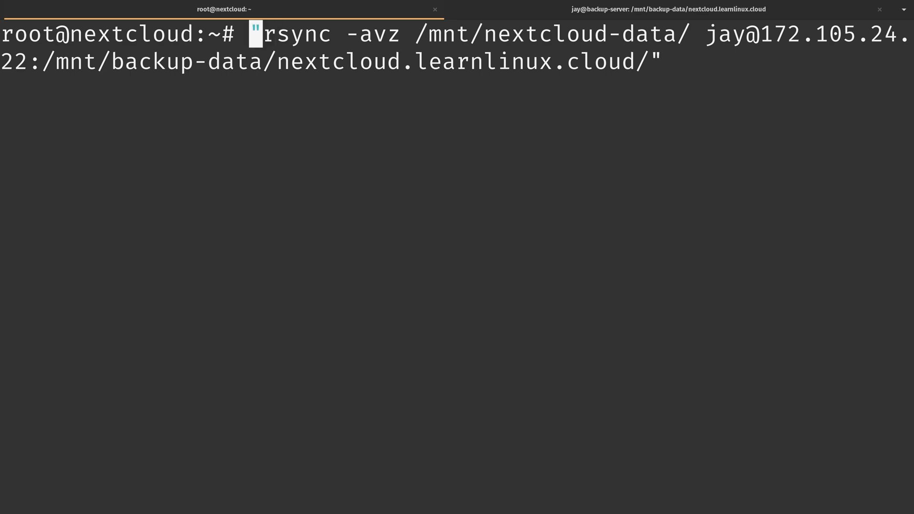
text(echo)
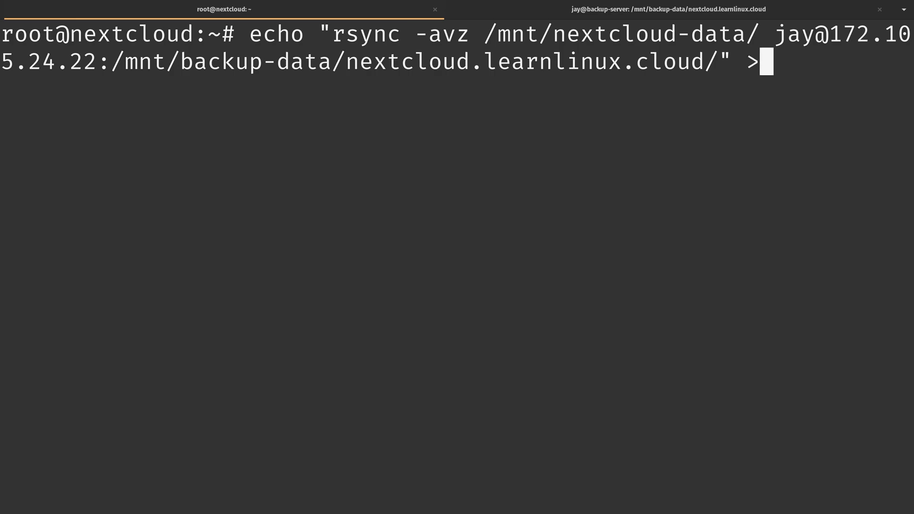
text(backup.)
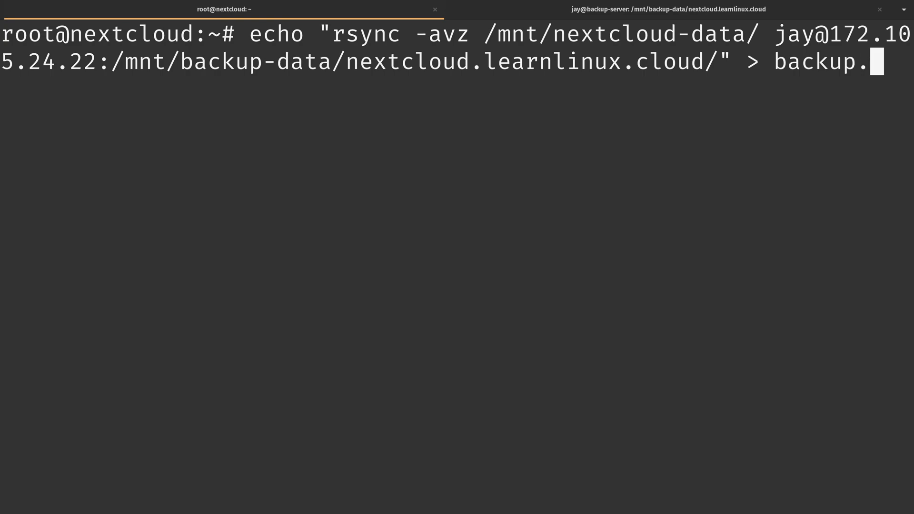
text(sh)
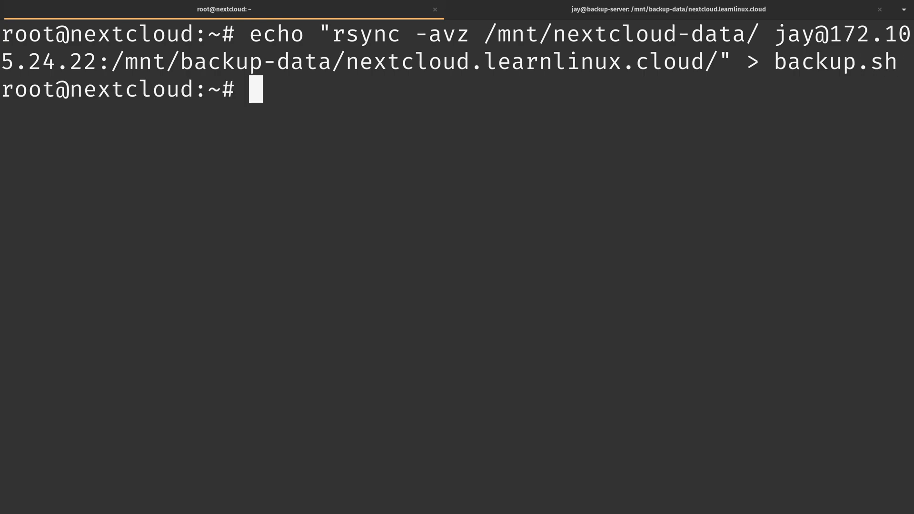
text(nano backup.sh)
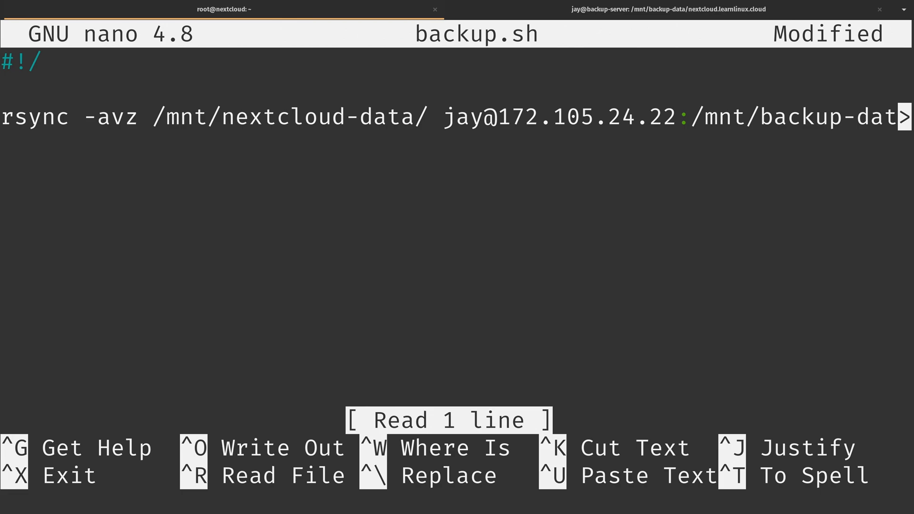
Finish the #!/bin/bash shebang and start a DATE=$(date) variable line
text(bin/bash)
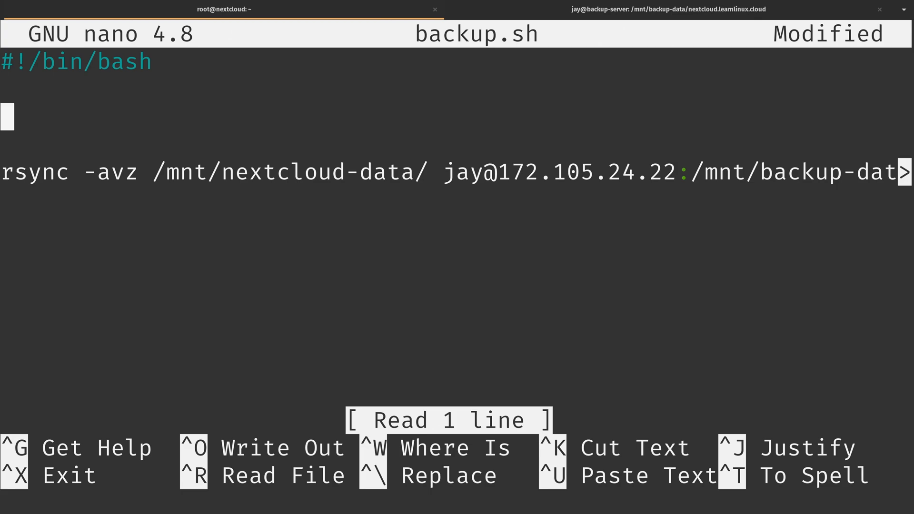
text(DATE)
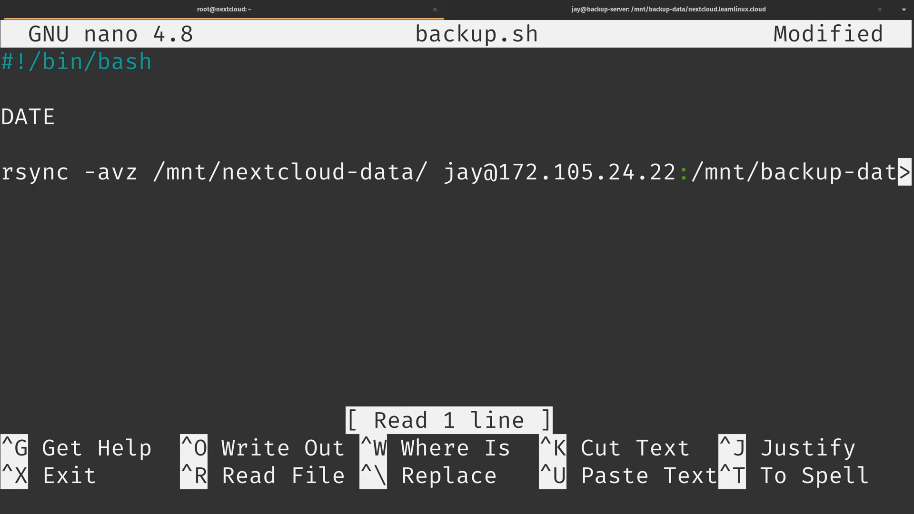
text(=)
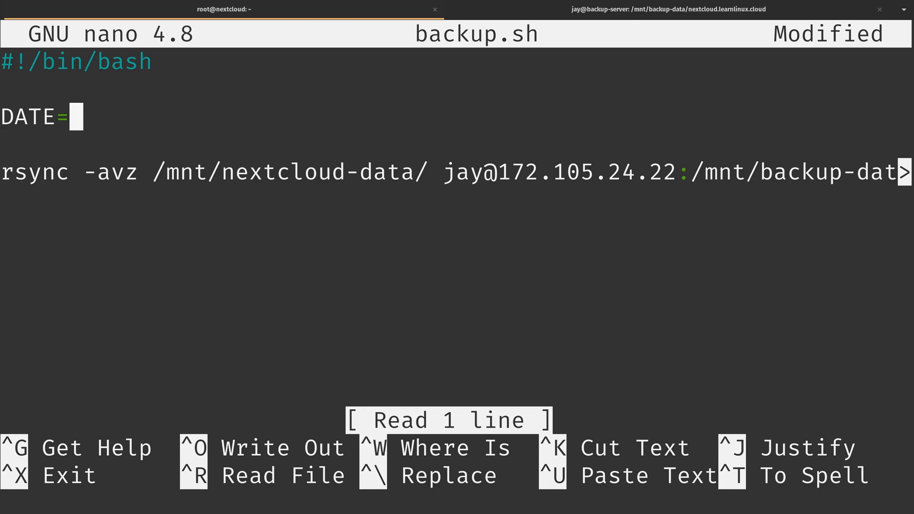
text($)
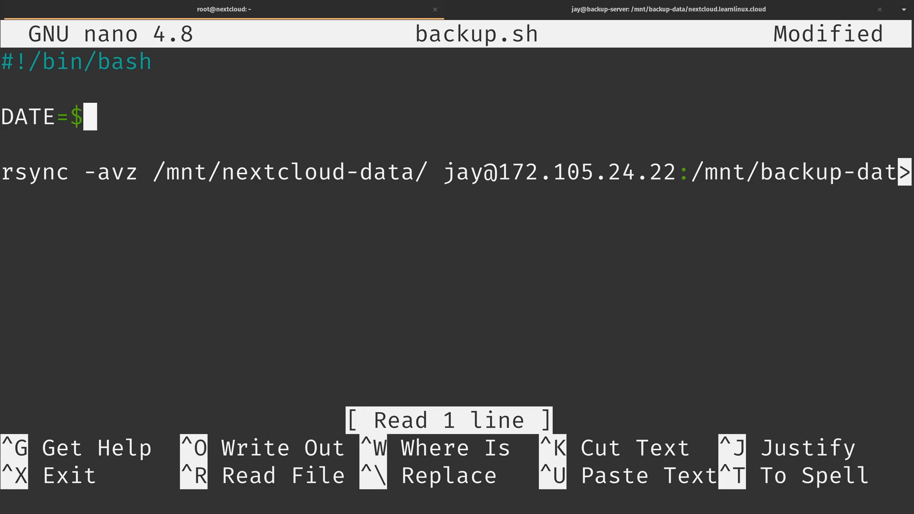
text(())
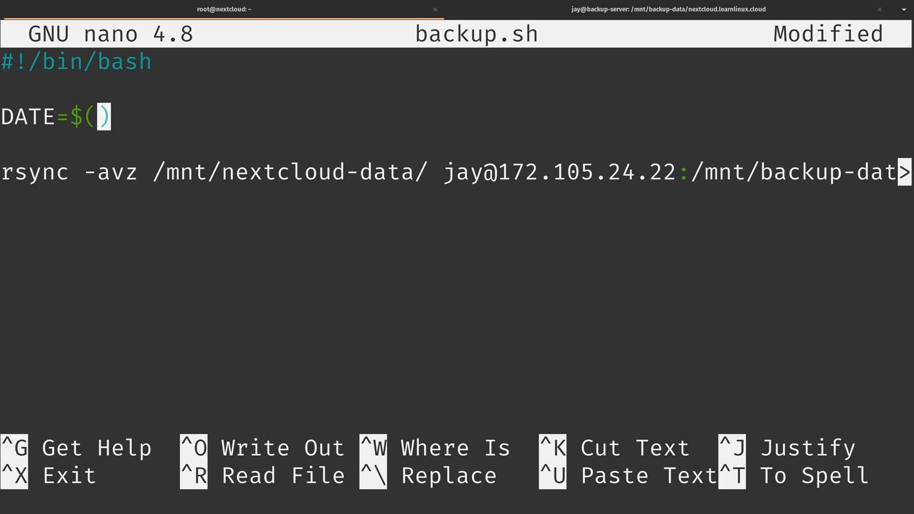
text(date)
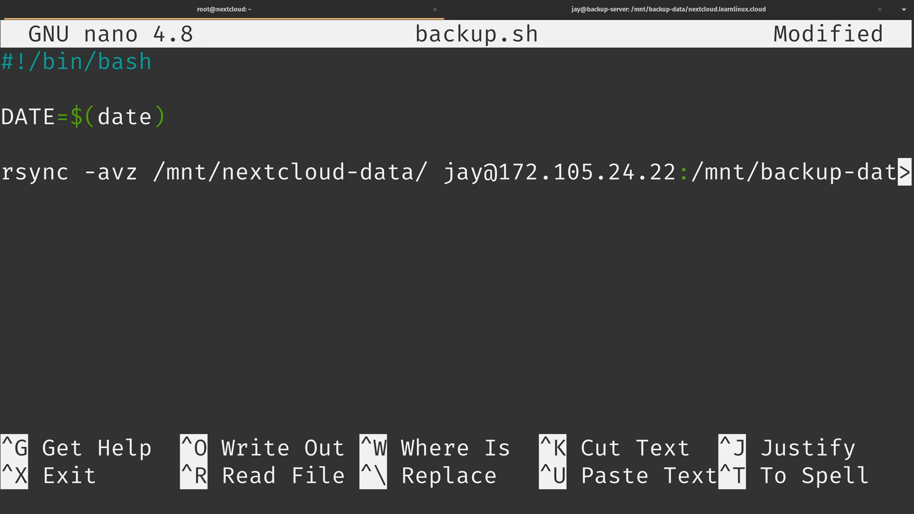
mouse_move(84, 128)
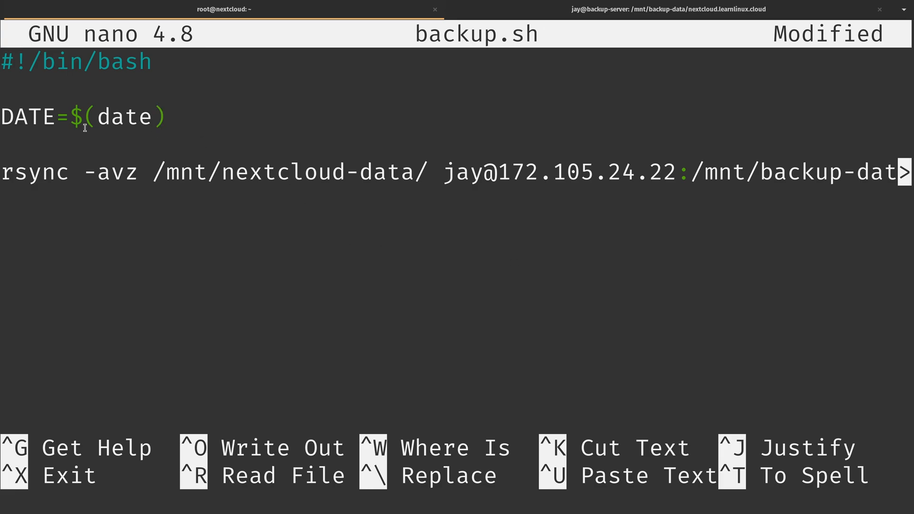
Give the date command a '+%F' format so DATE holds year-month-day
double_click(25, 117)
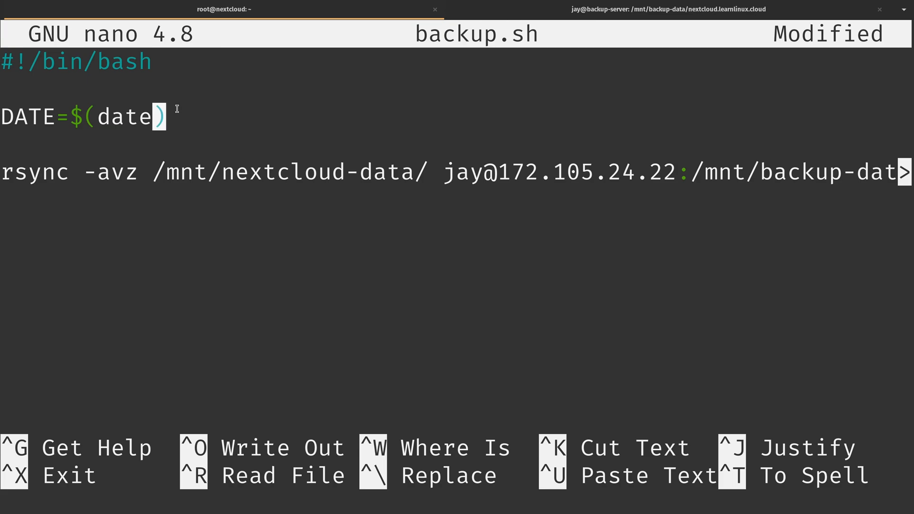
text(" ")
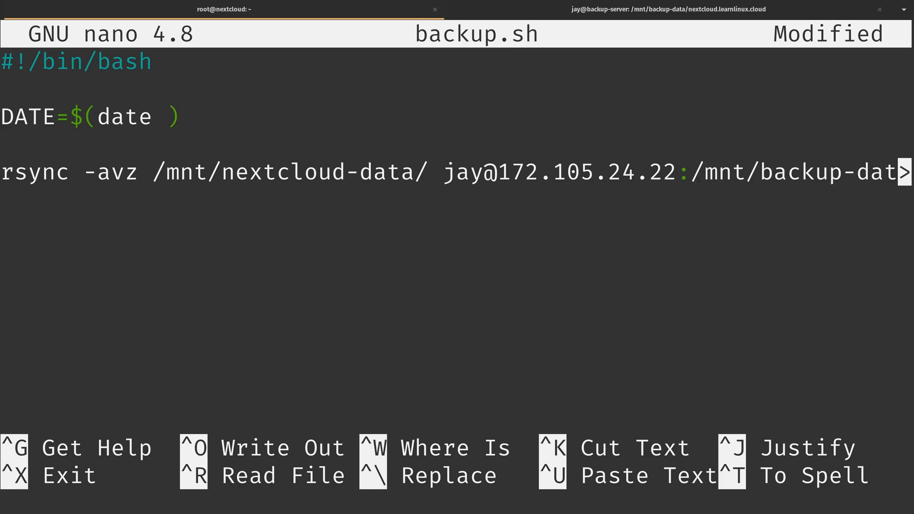
text('')
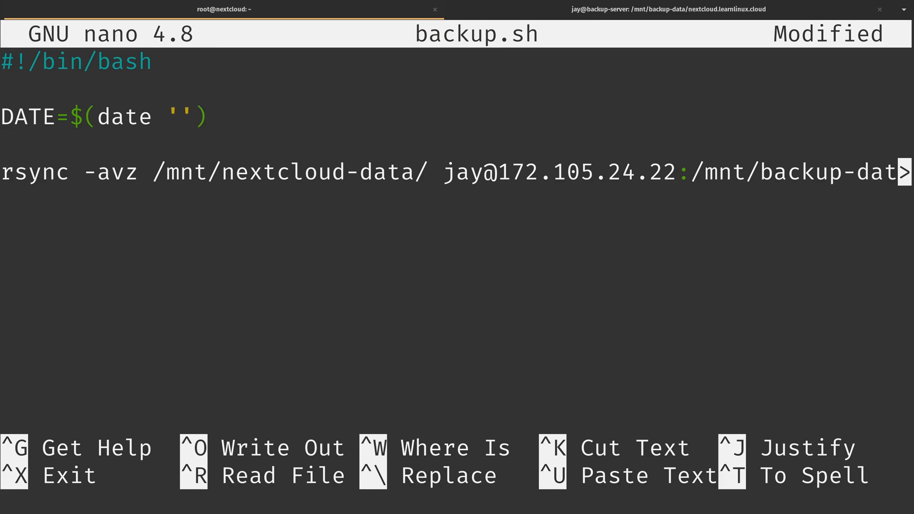
text(+%)
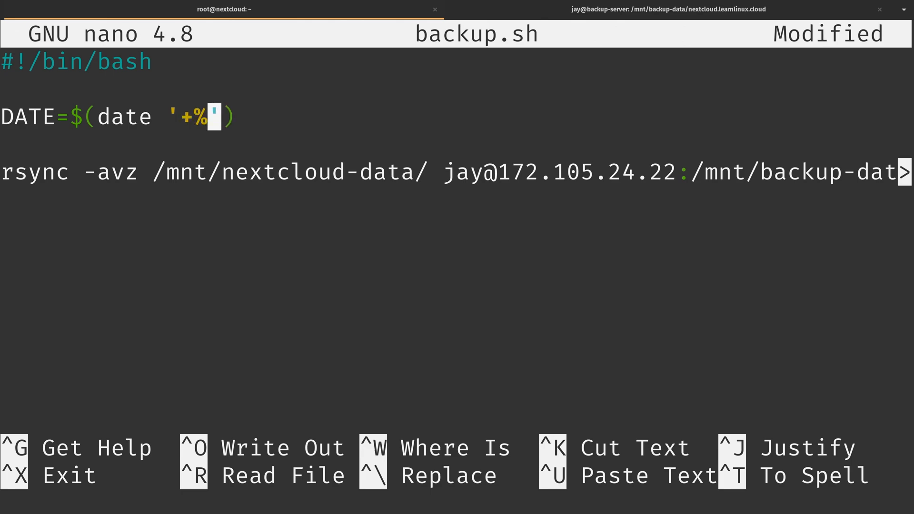
text(F)
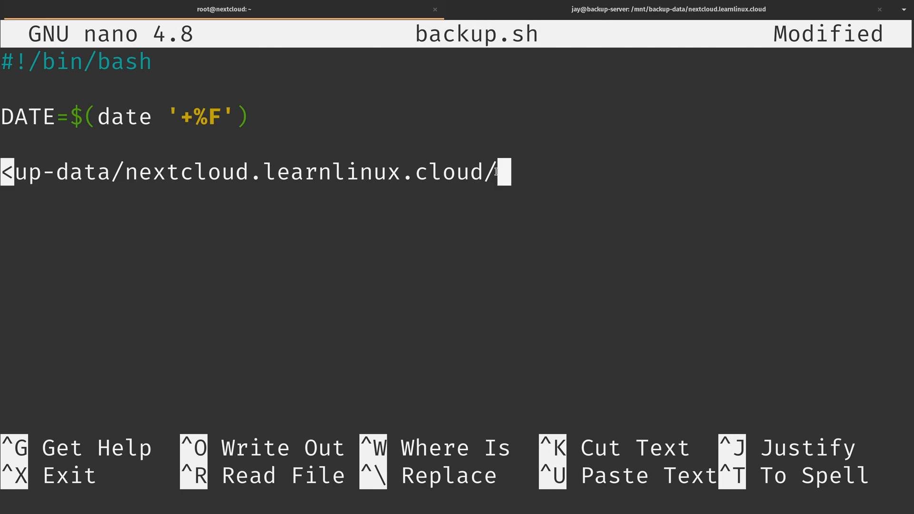
End the rsync destination with $DATE, save backup.sh and exit to the shell
text($DA)
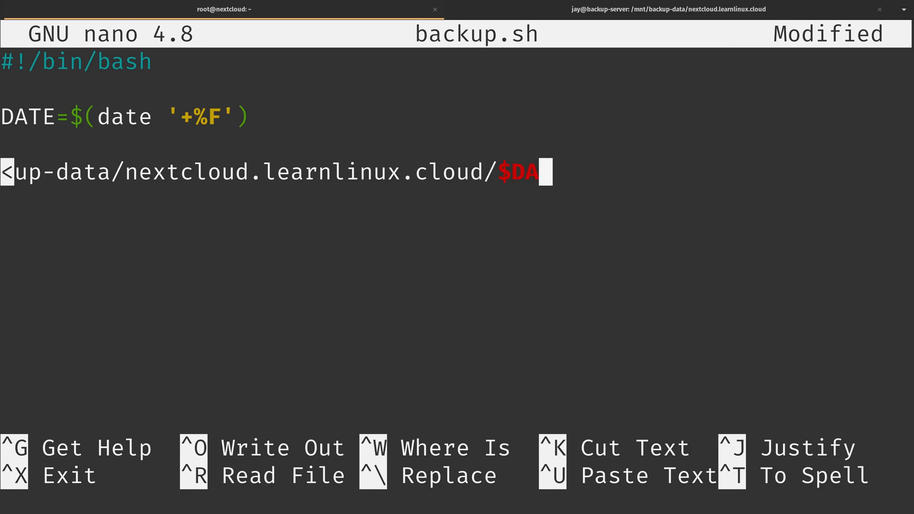
text(TE)
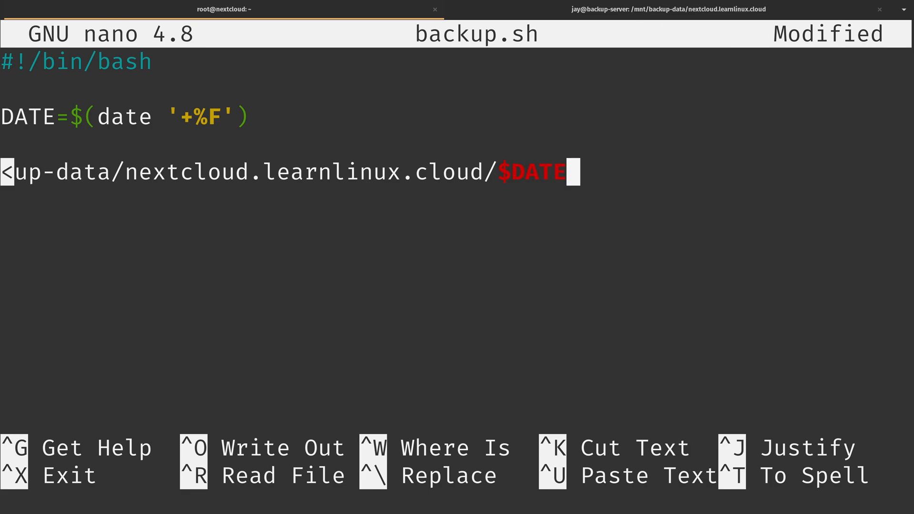
key(ctrl+o)
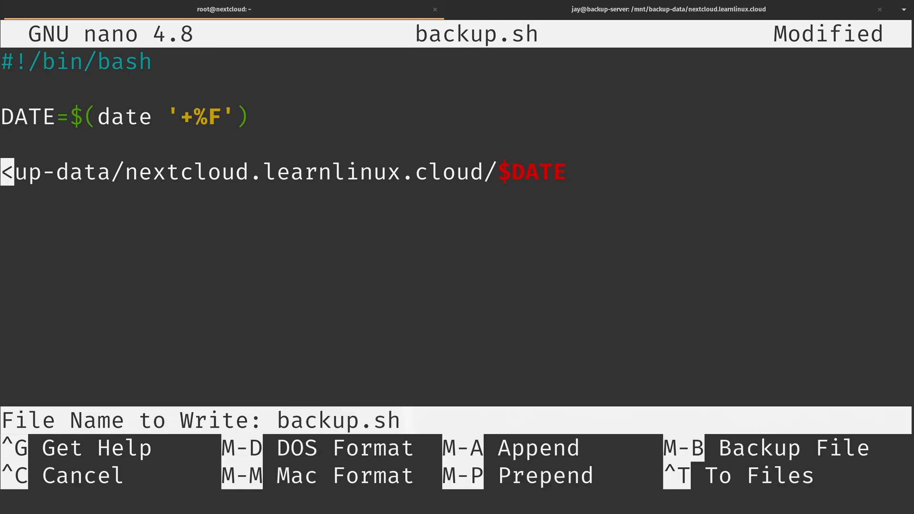
key(Enter)
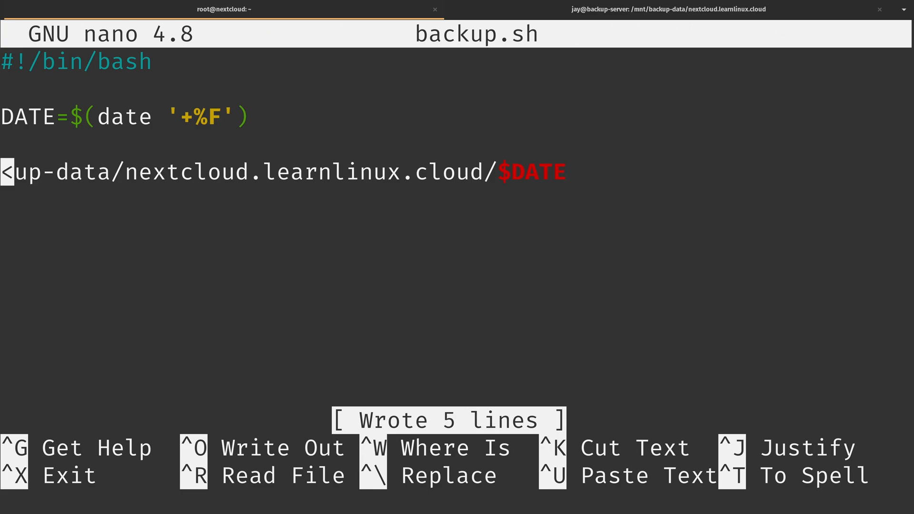
key(ctrl+x)
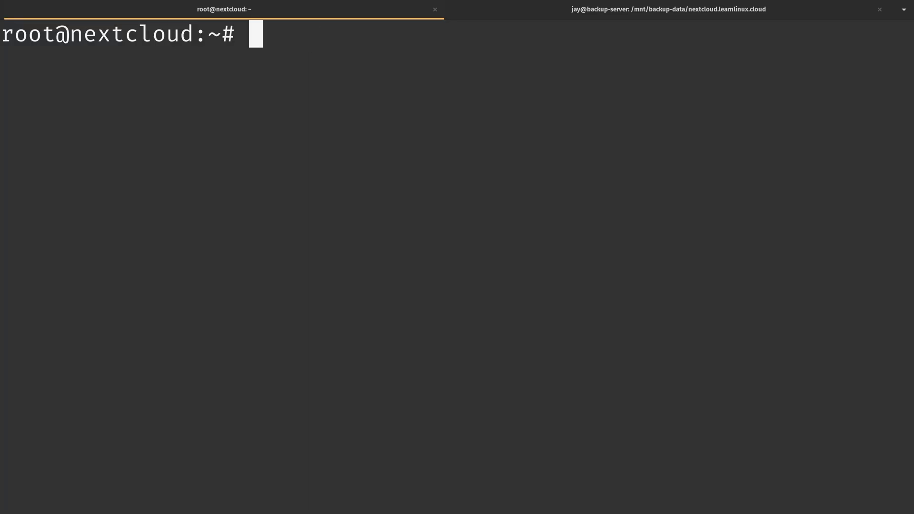
Make backup.sh executable with chmod +x and run ./backup.sh
text(chmod)
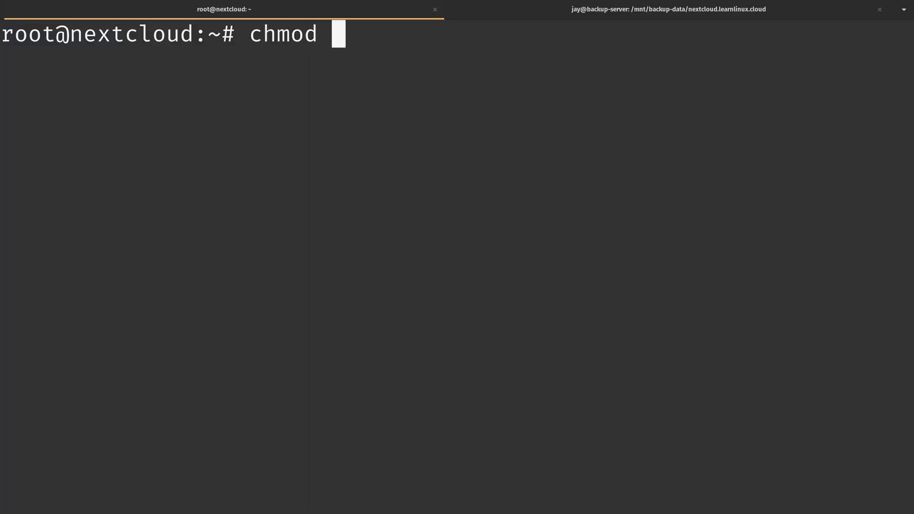
text(+x backup.sh)
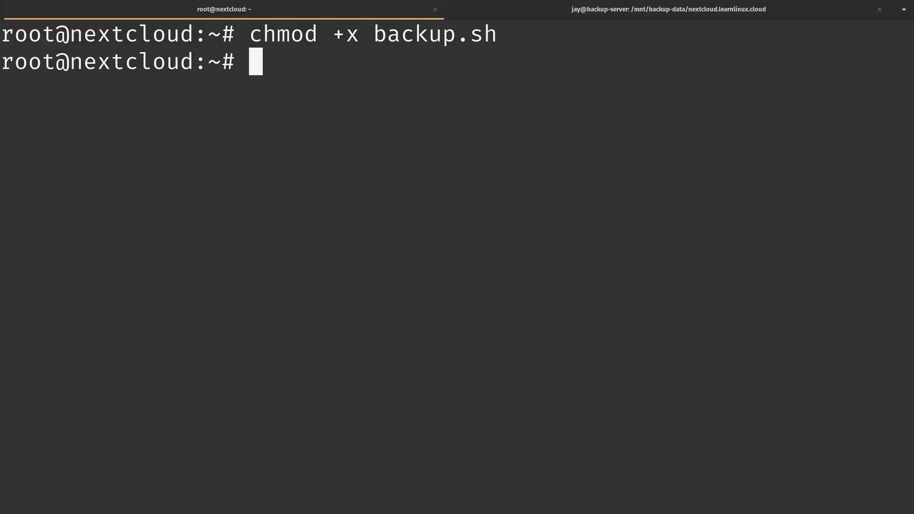
text(./backup.sh)
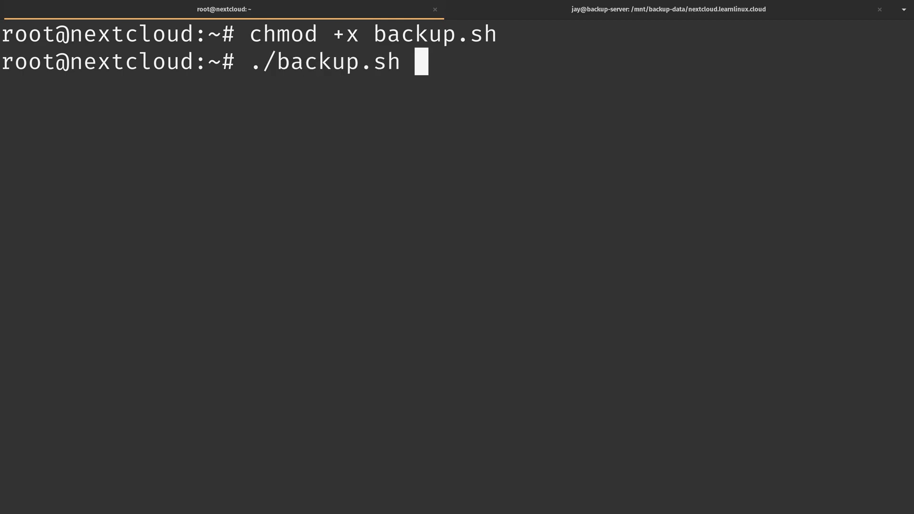
key(Return)
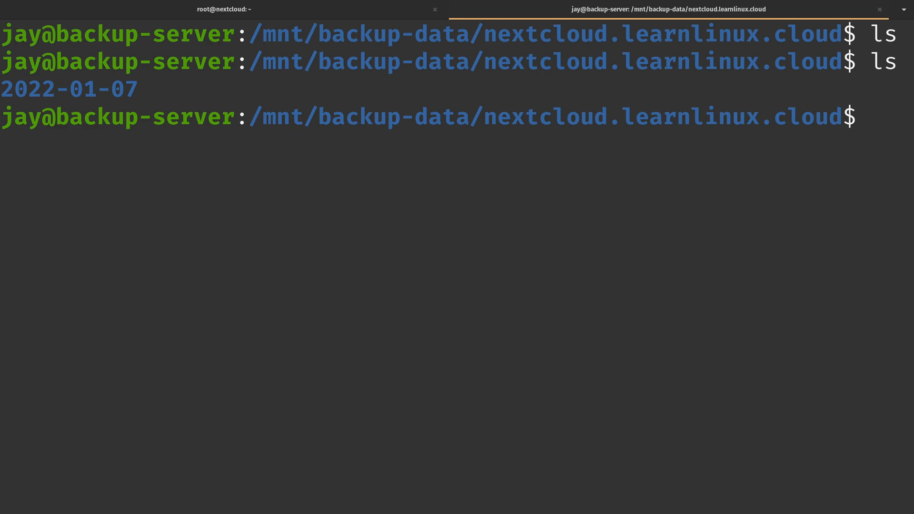
Highlight the new 2022-01-07 folder in the backup server's listing
double_click(68, 88)
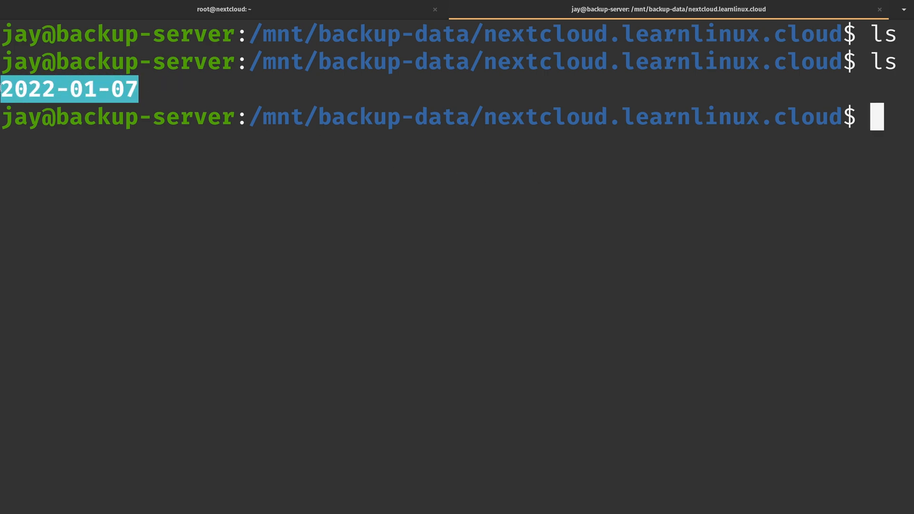
mouse_move(280, 229)
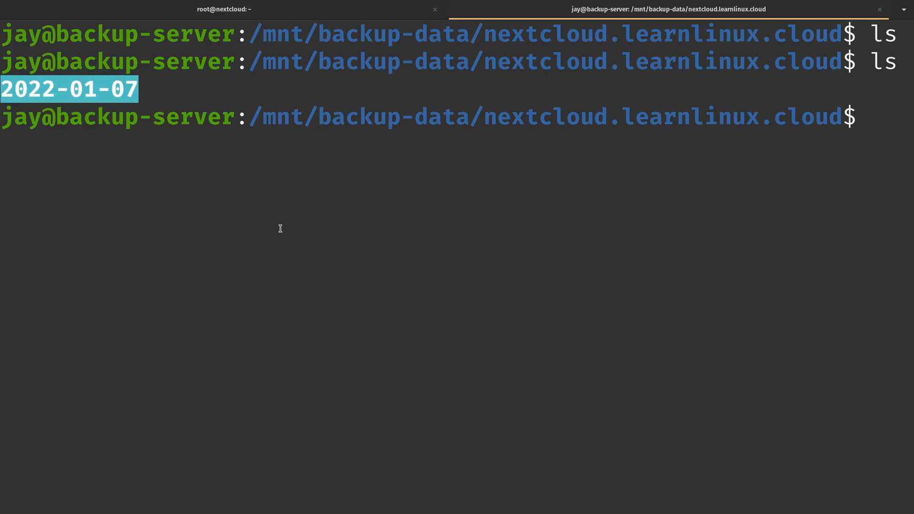